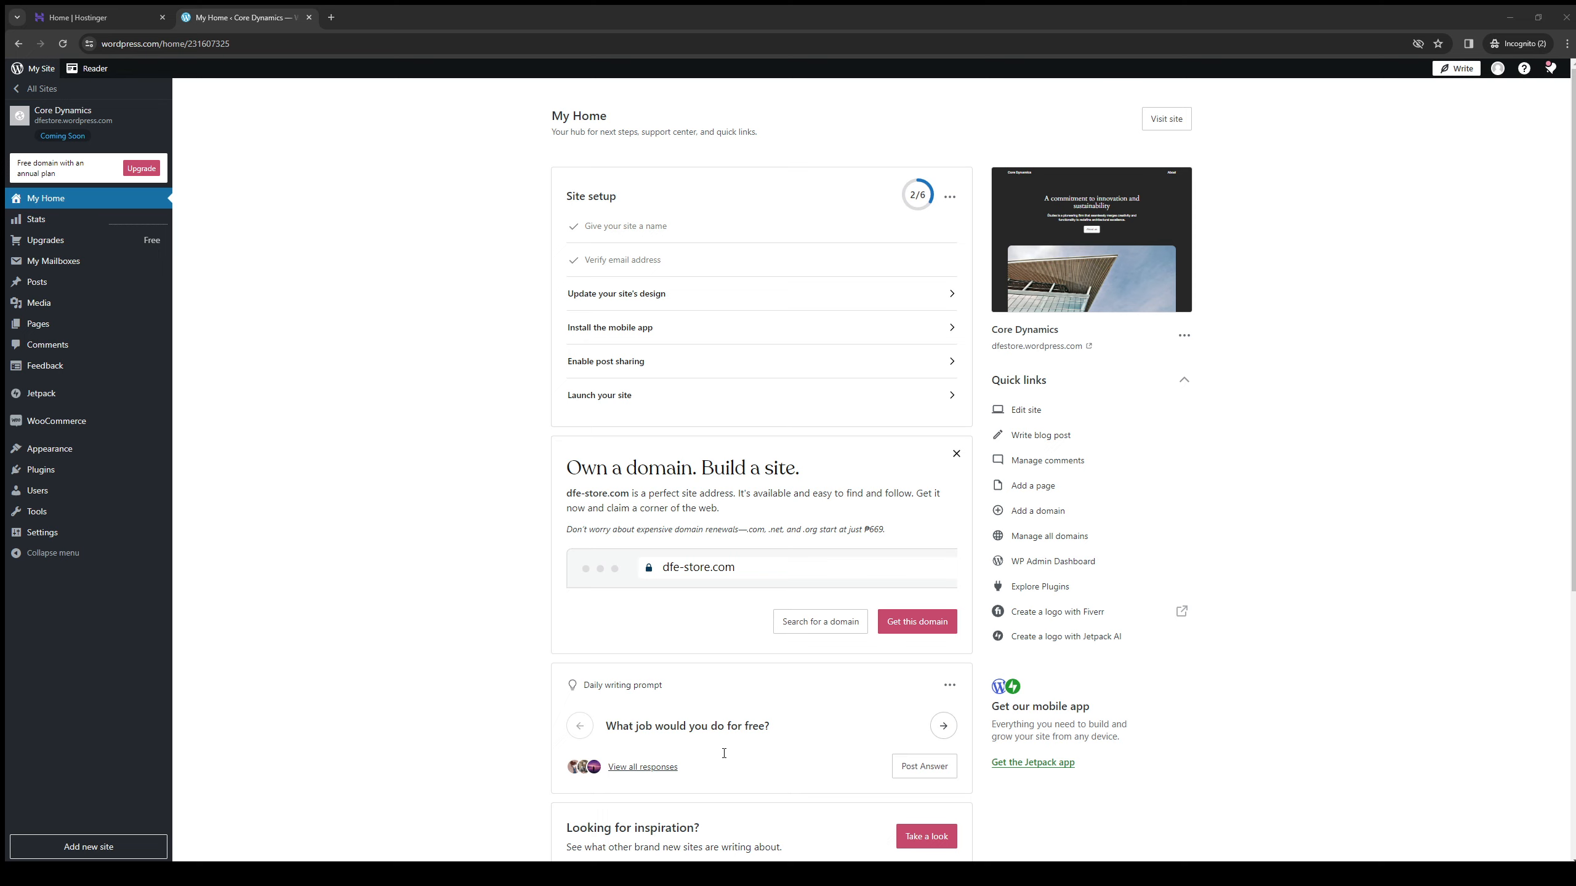
mouse_move(708, 814)
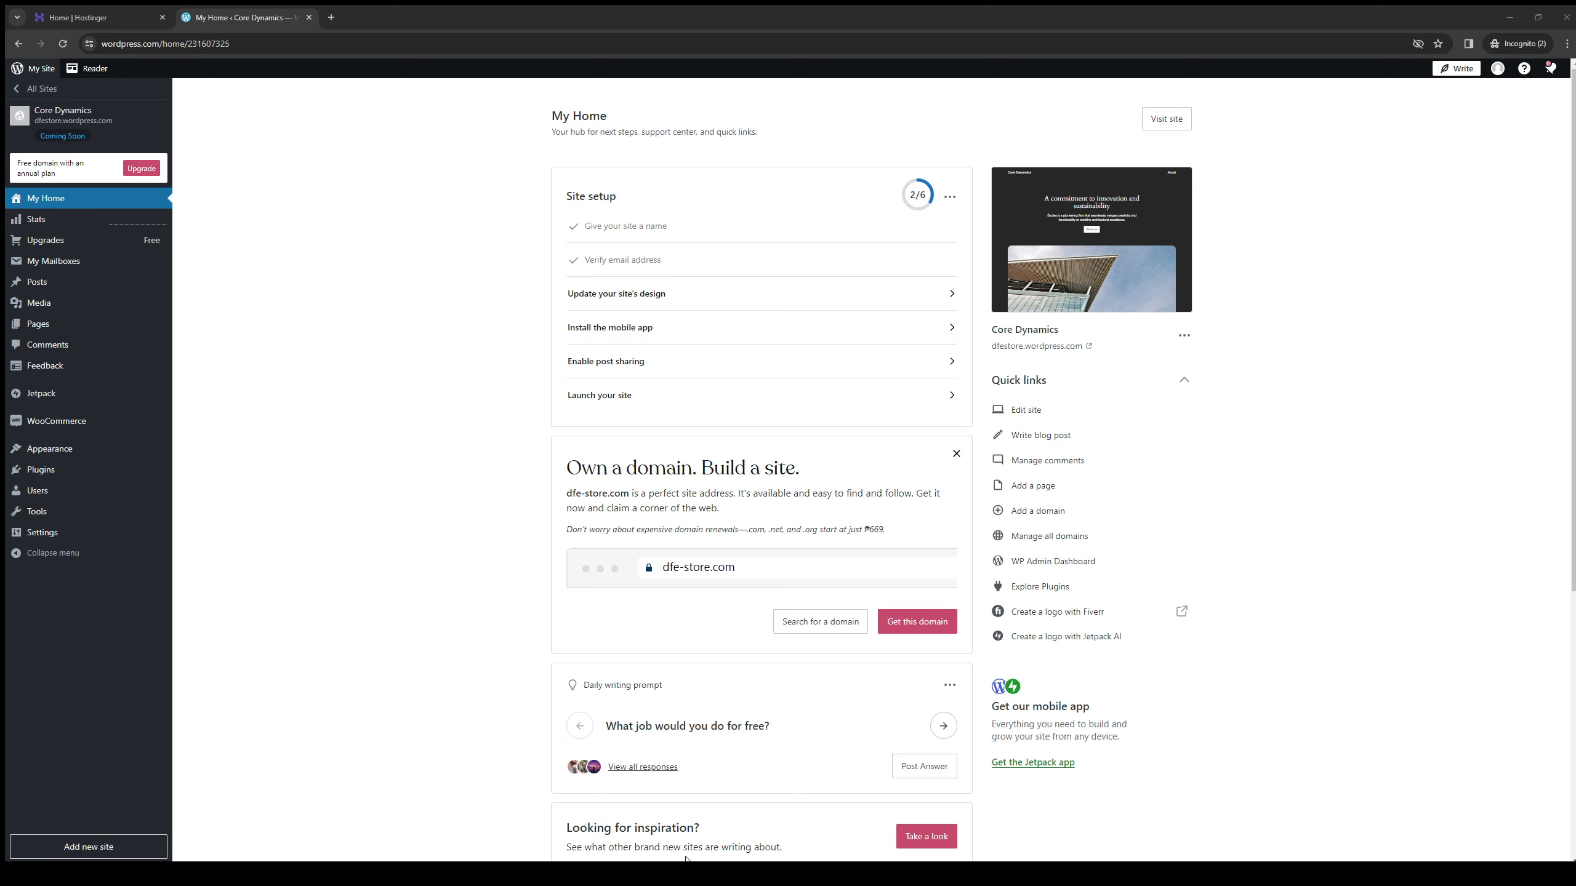
mouse_move(698, 842)
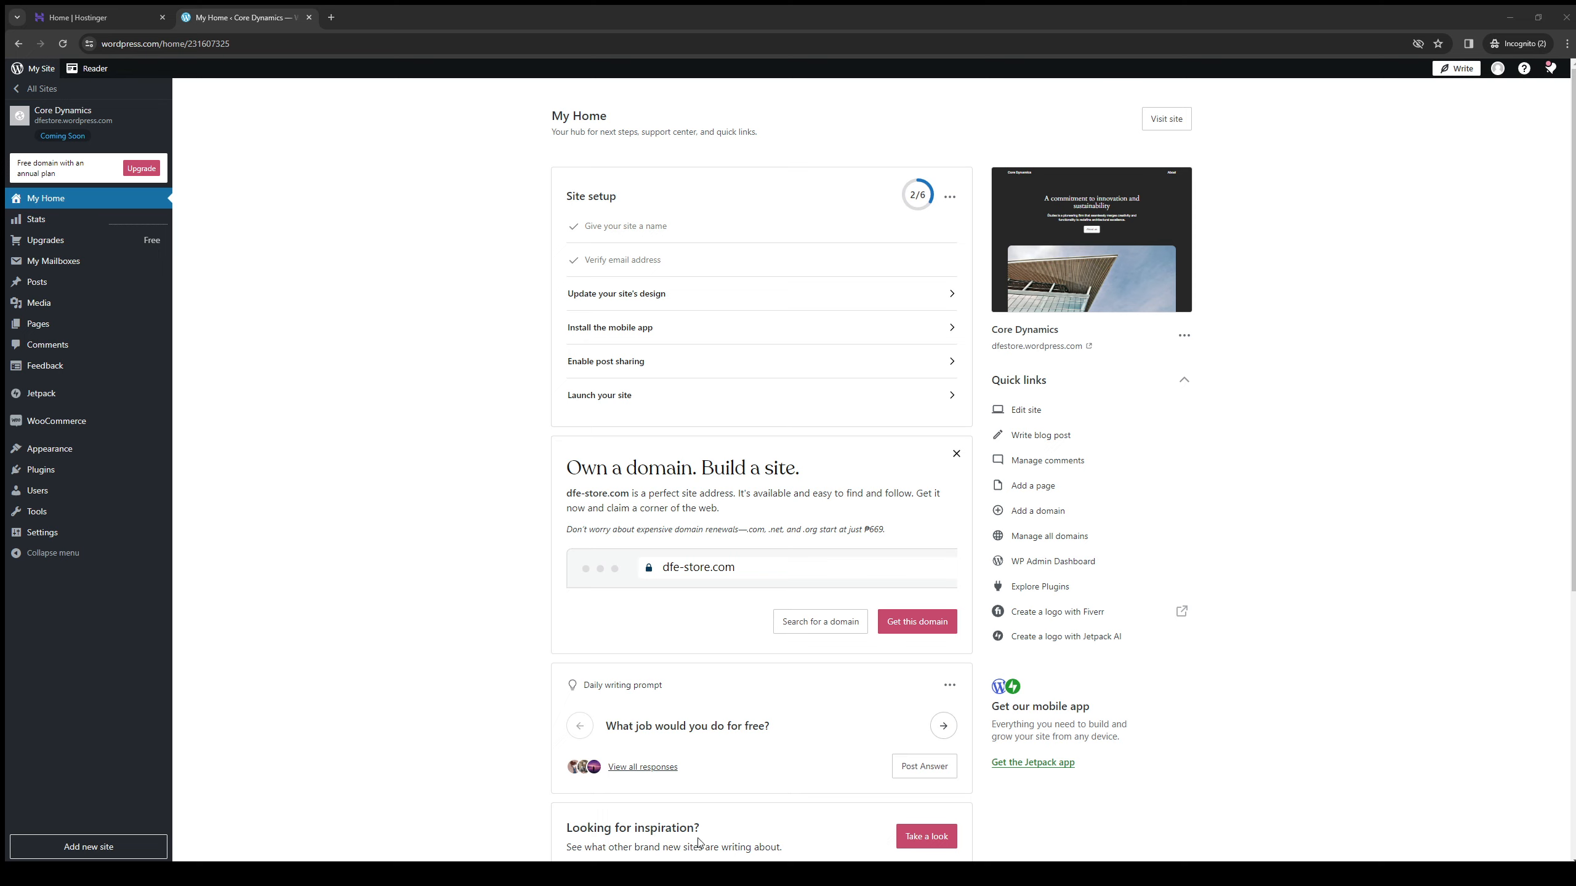
mouse_move(874, 841)
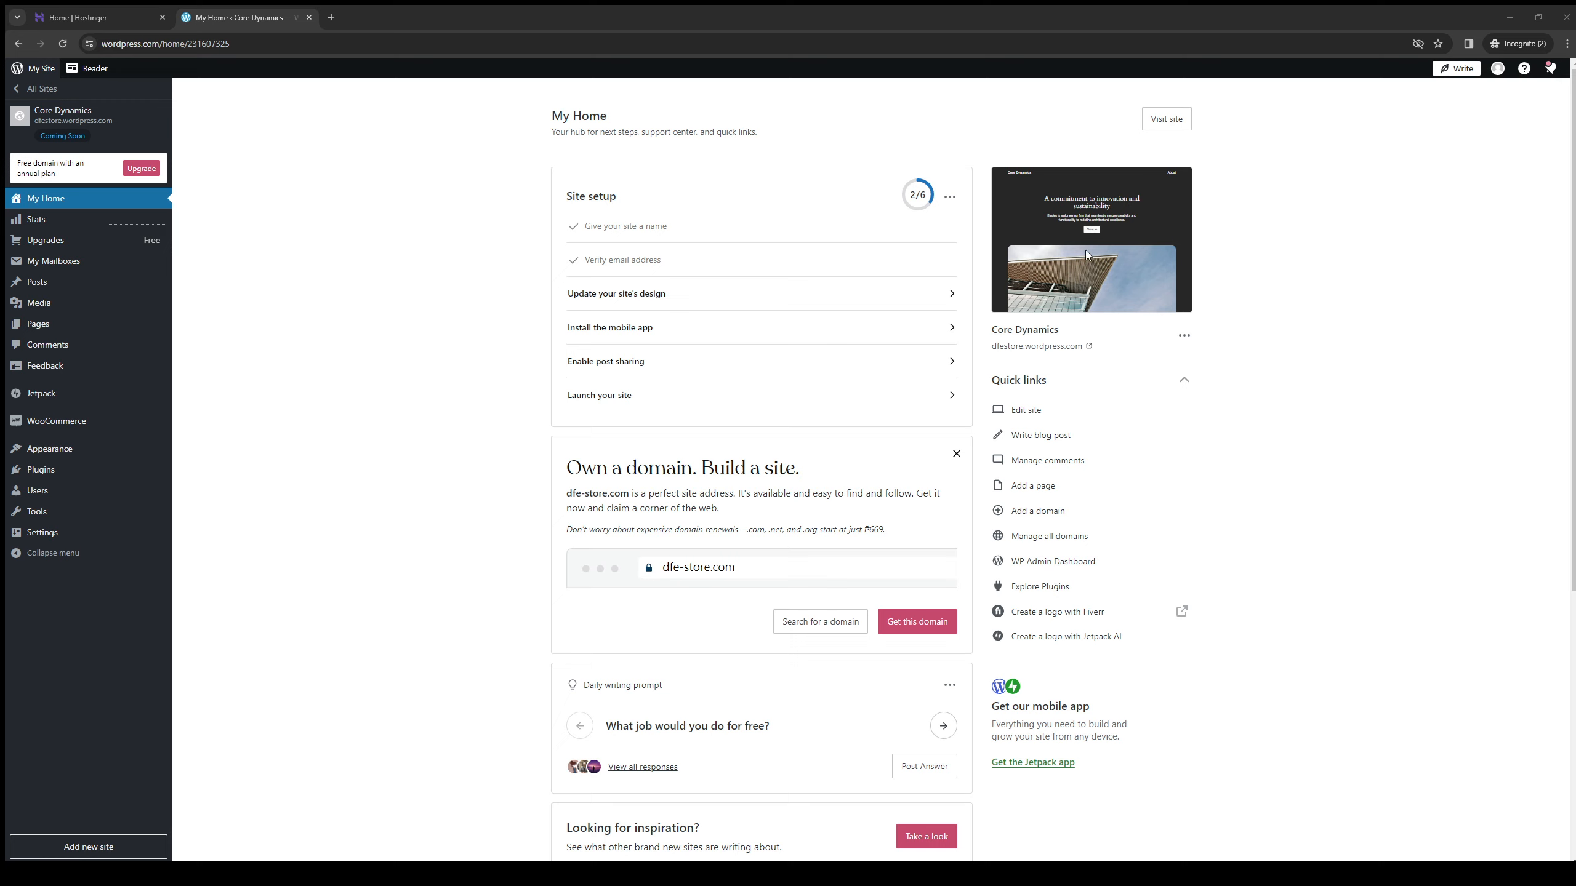
mouse_move(1334, 341)
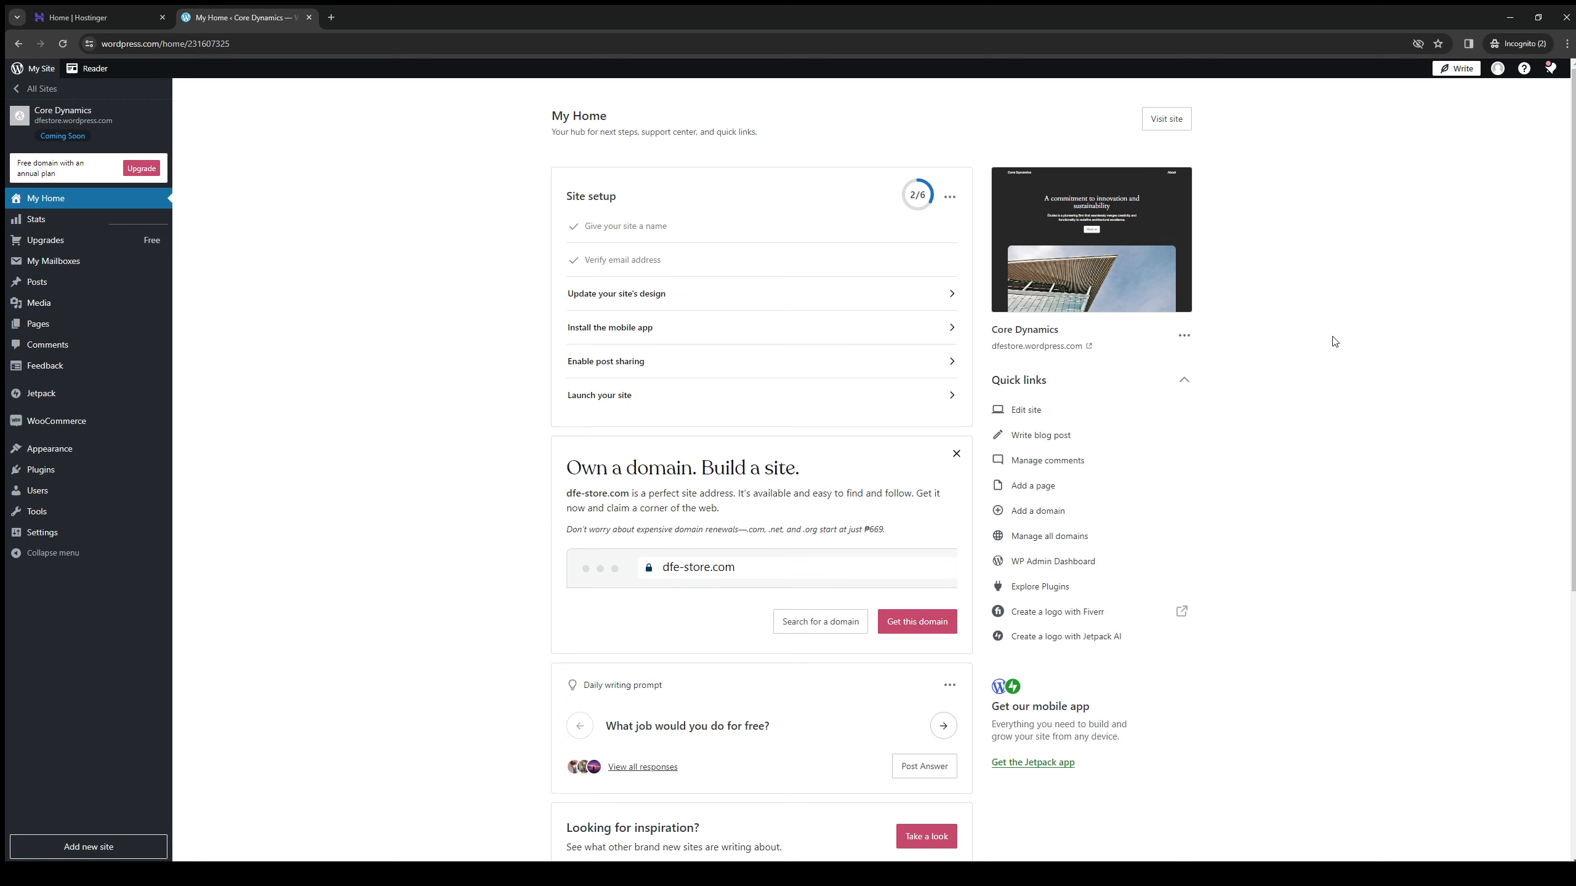
mouse_move(463, 533)
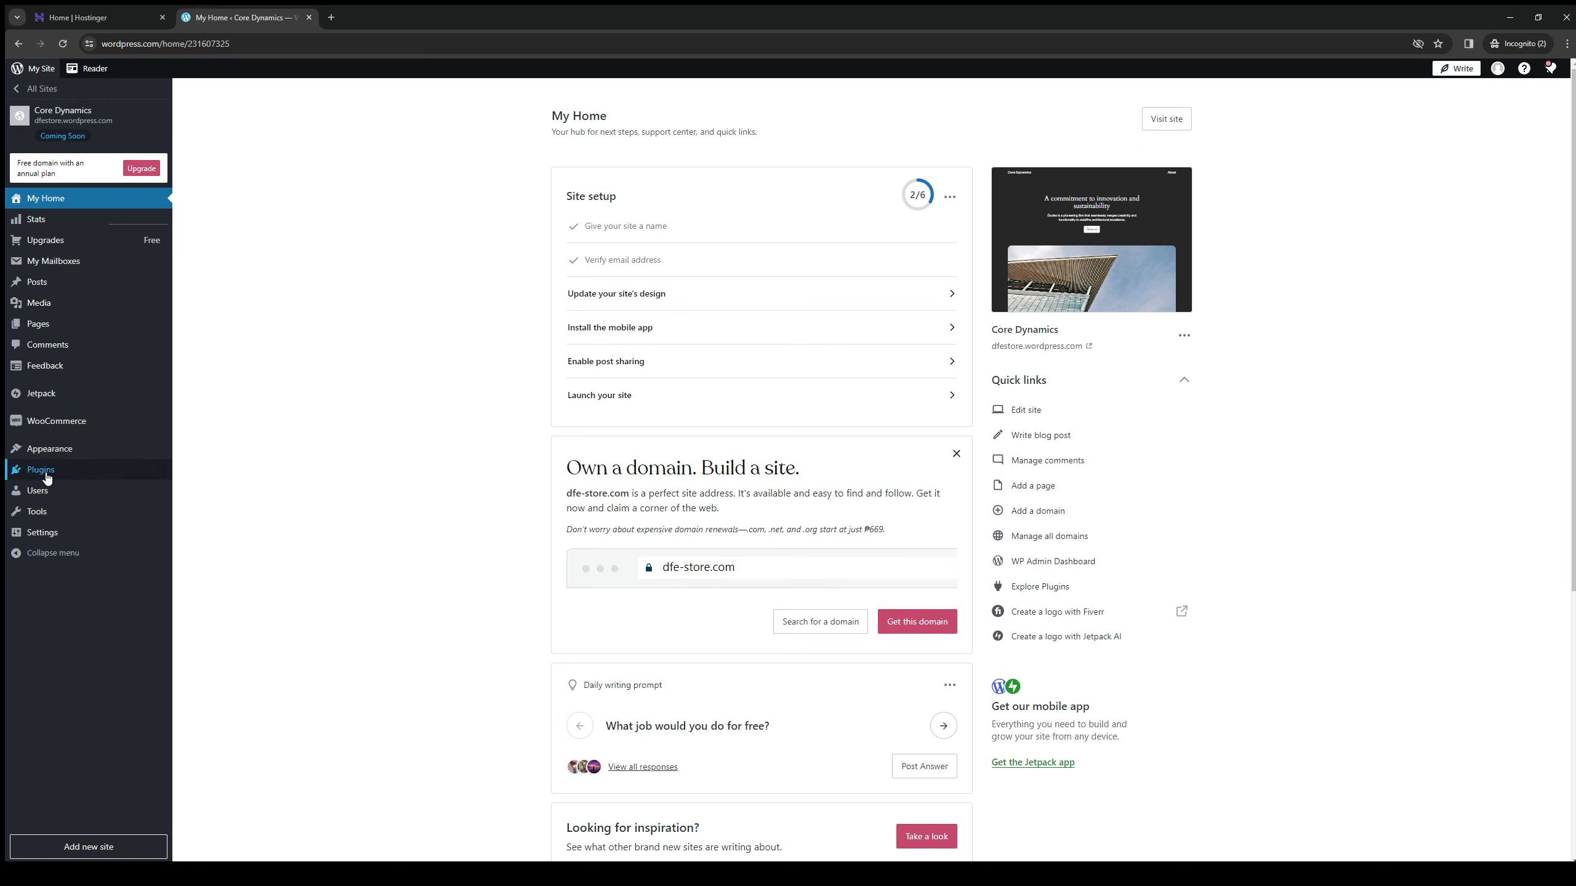
From Plugins, scroll the 'elementor' search results and open Elementor Website Builder's details page
click(40, 471)
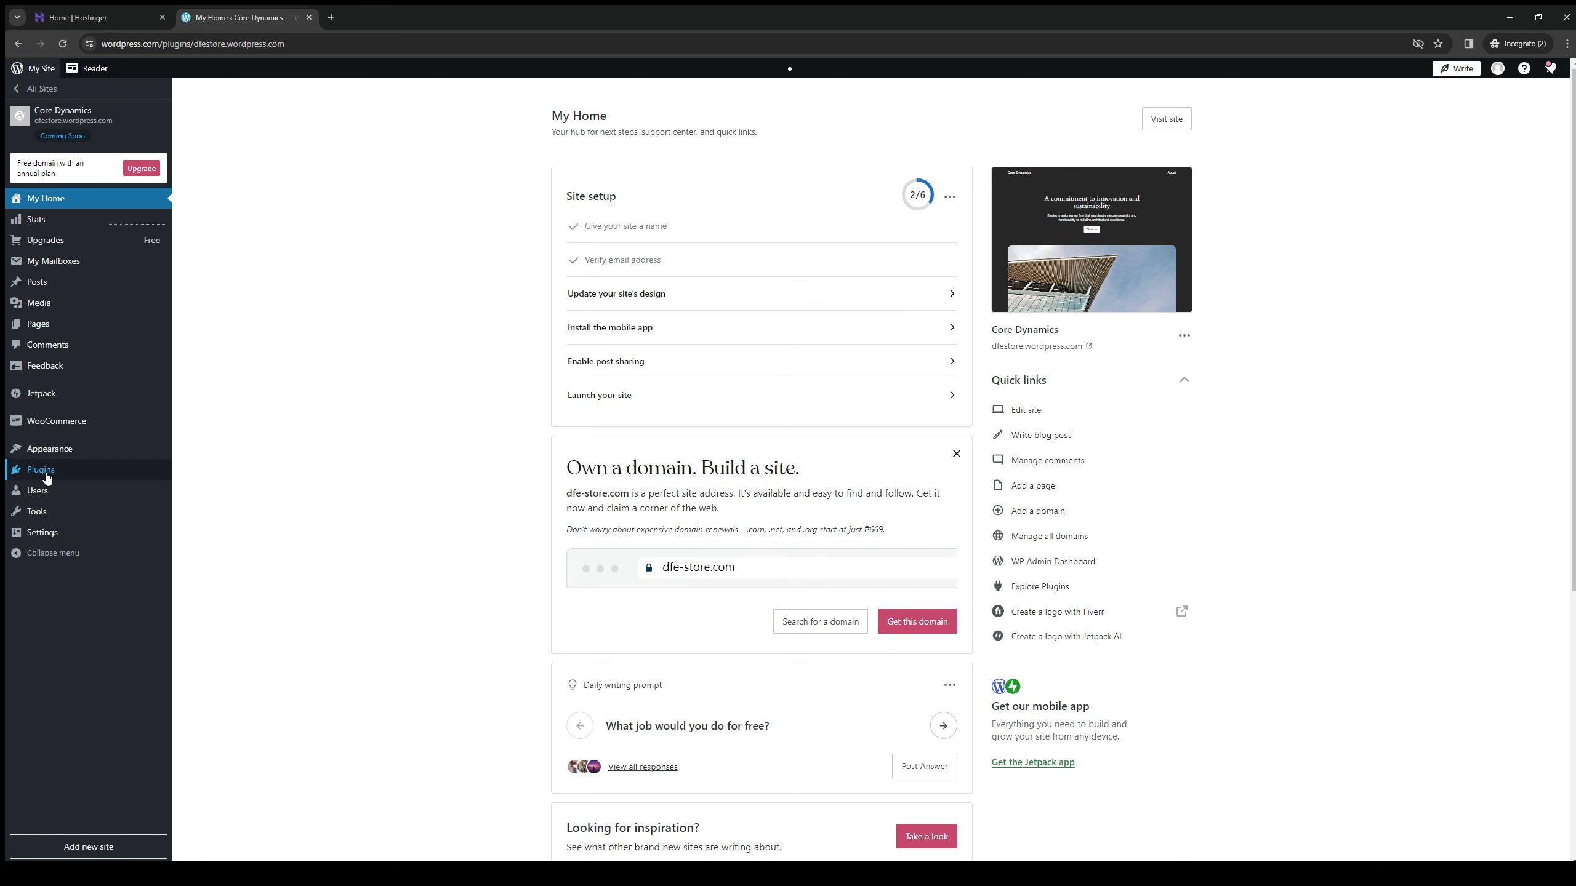
click(40, 469)
text(elementor)
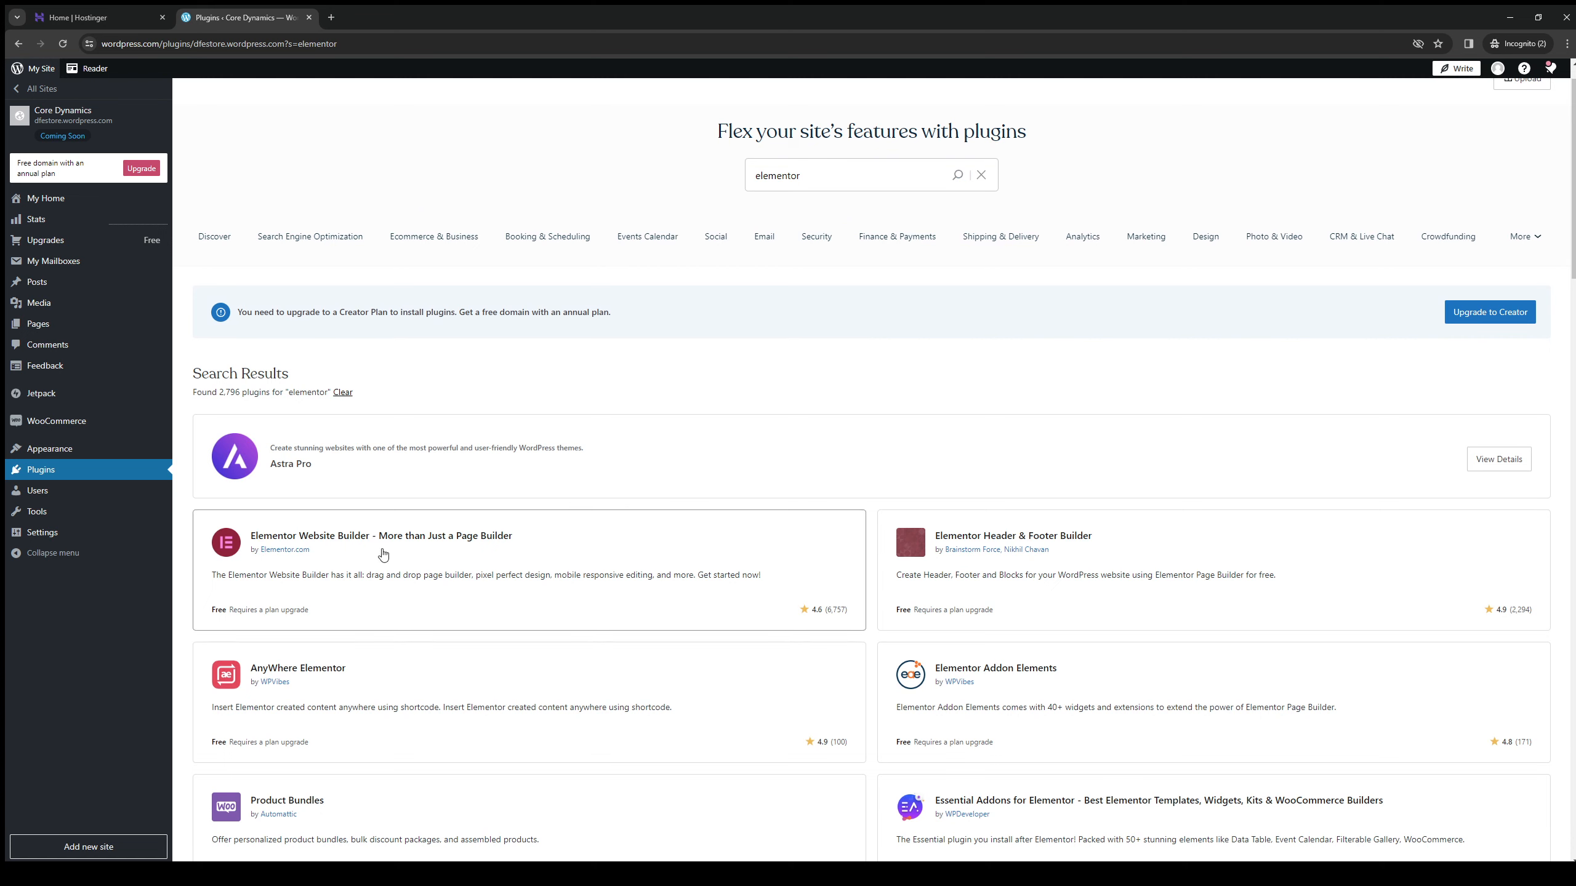
mouse_move(382, 543)
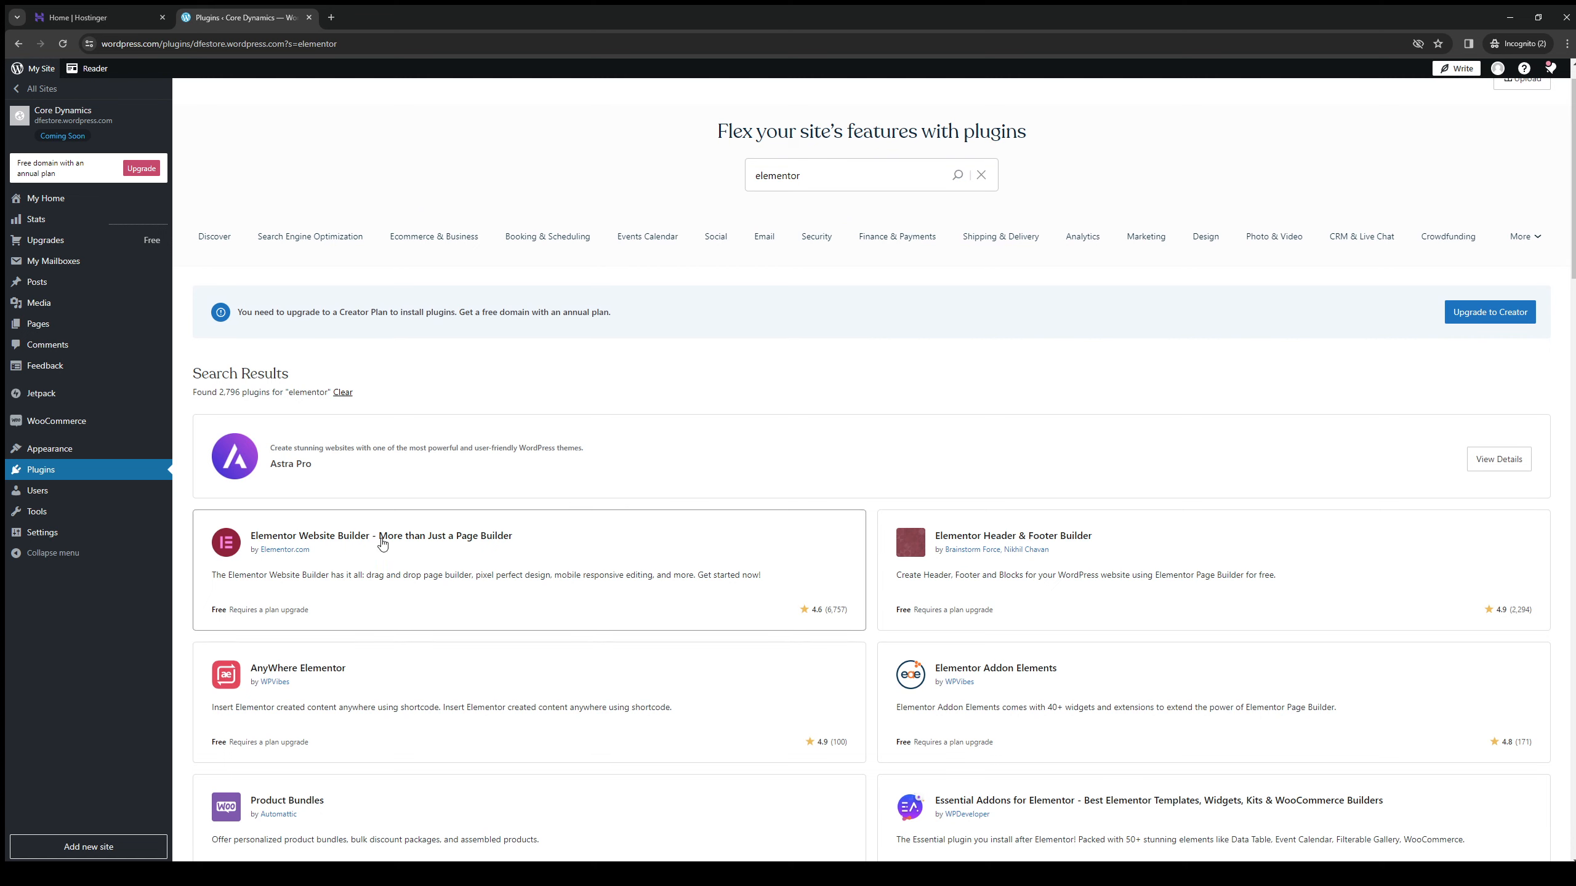
scroll(down, 3)
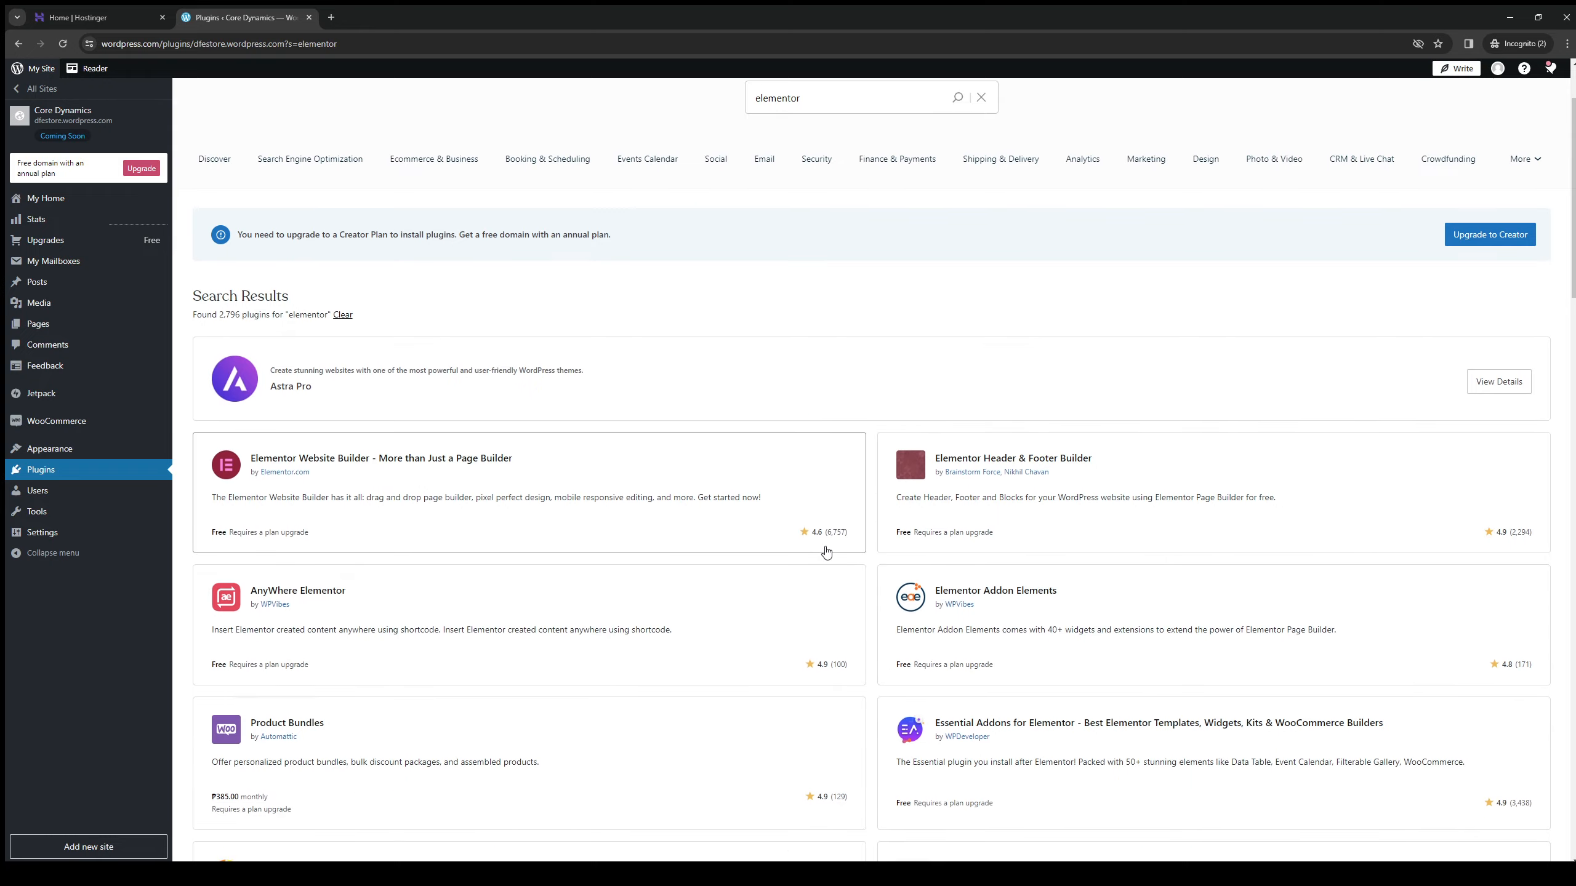
scroll(down, 3)
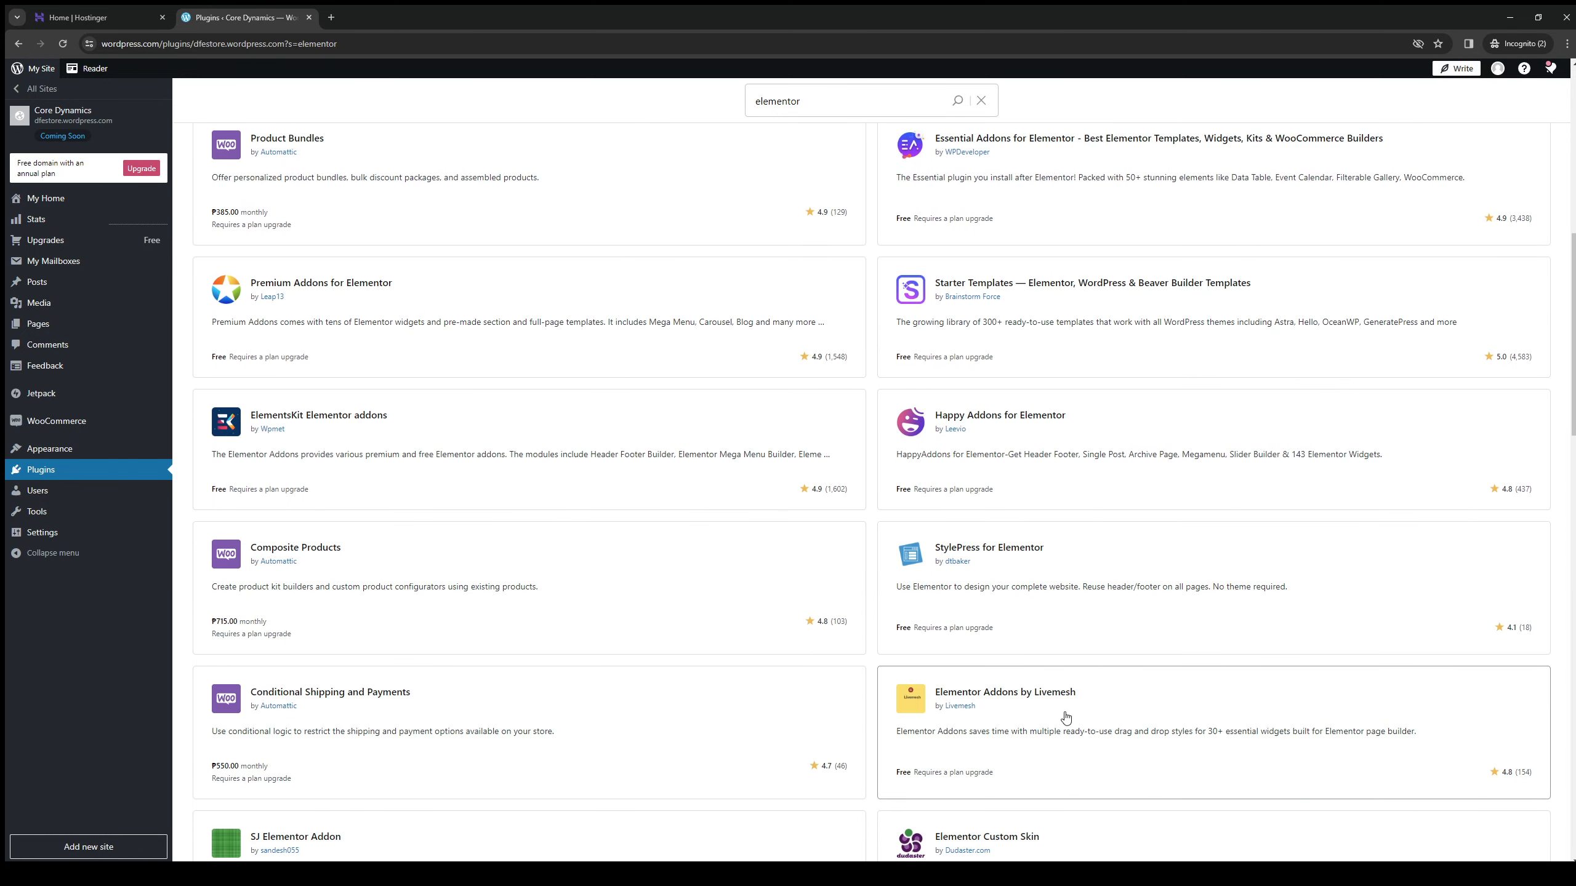
scroll(up, 3)
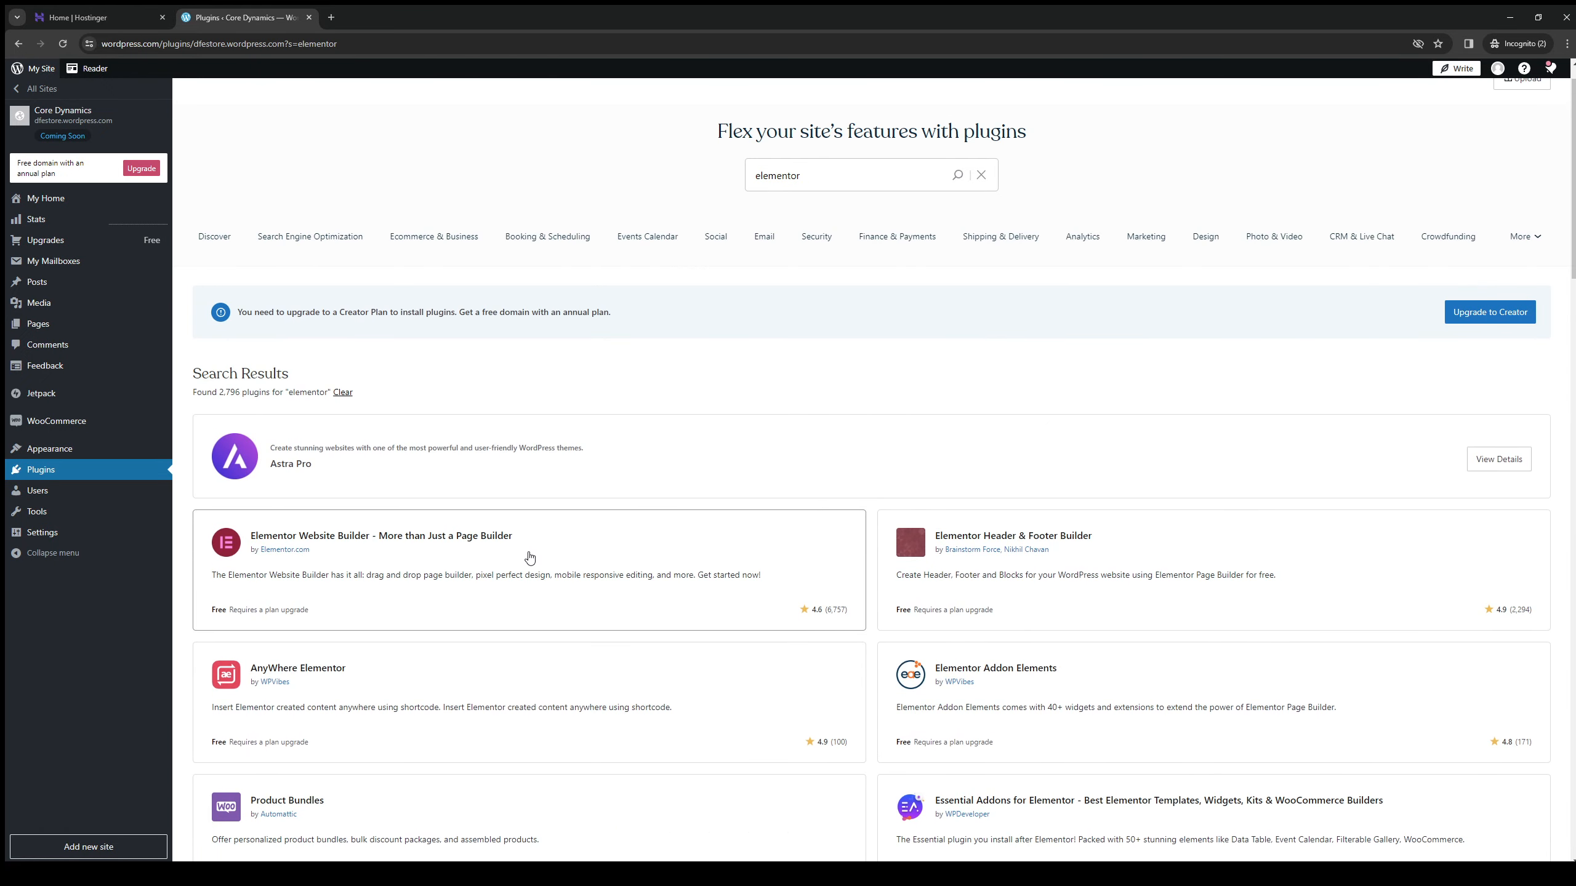
click(380, 535)
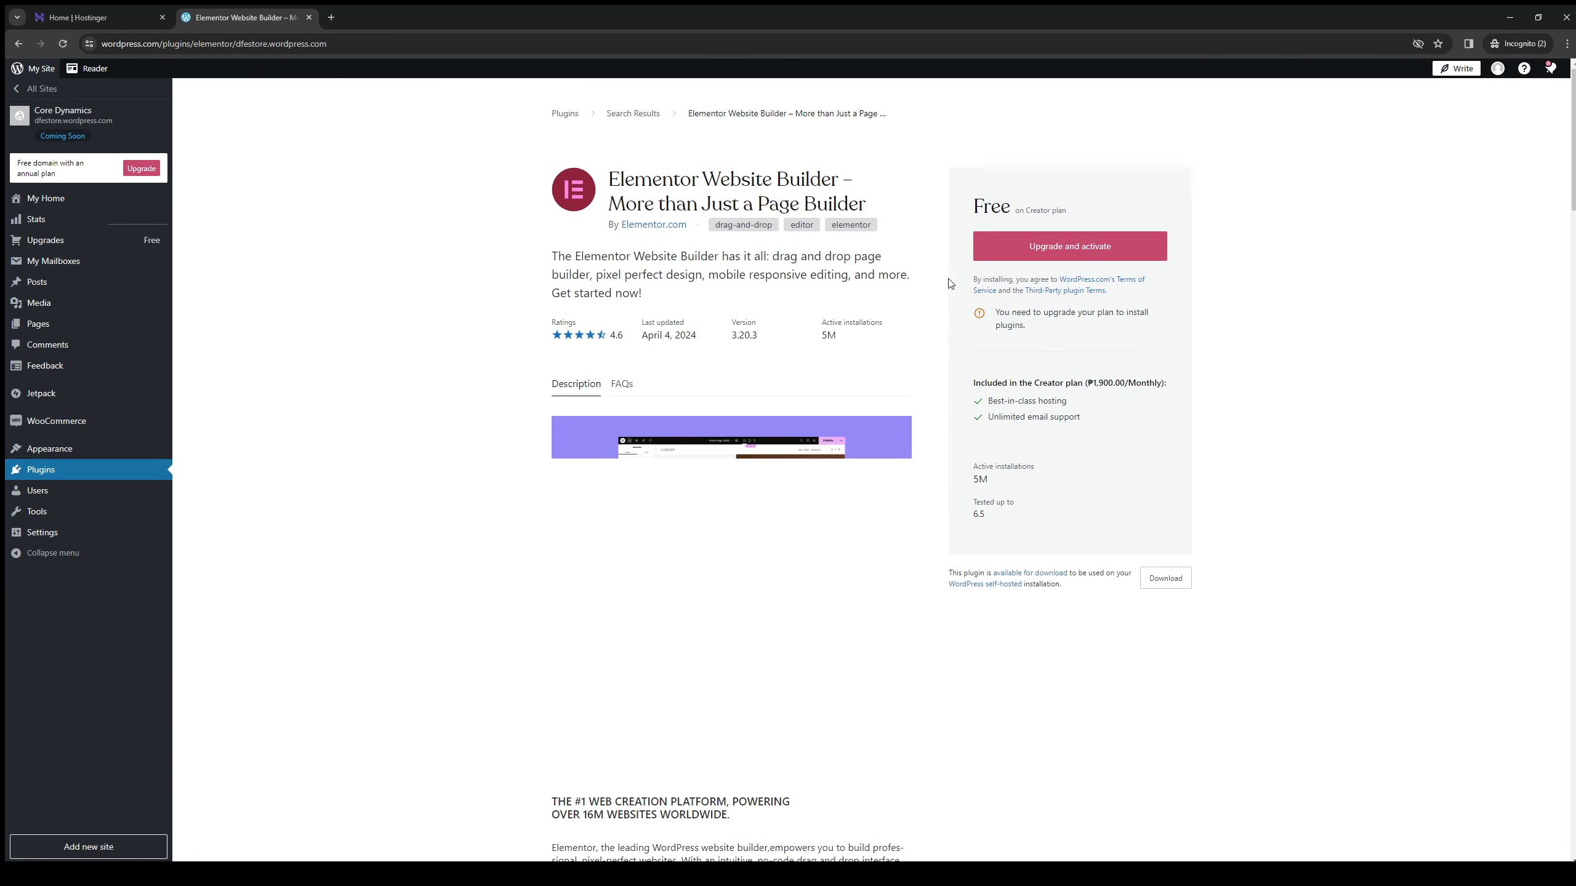
click(1068, 247)
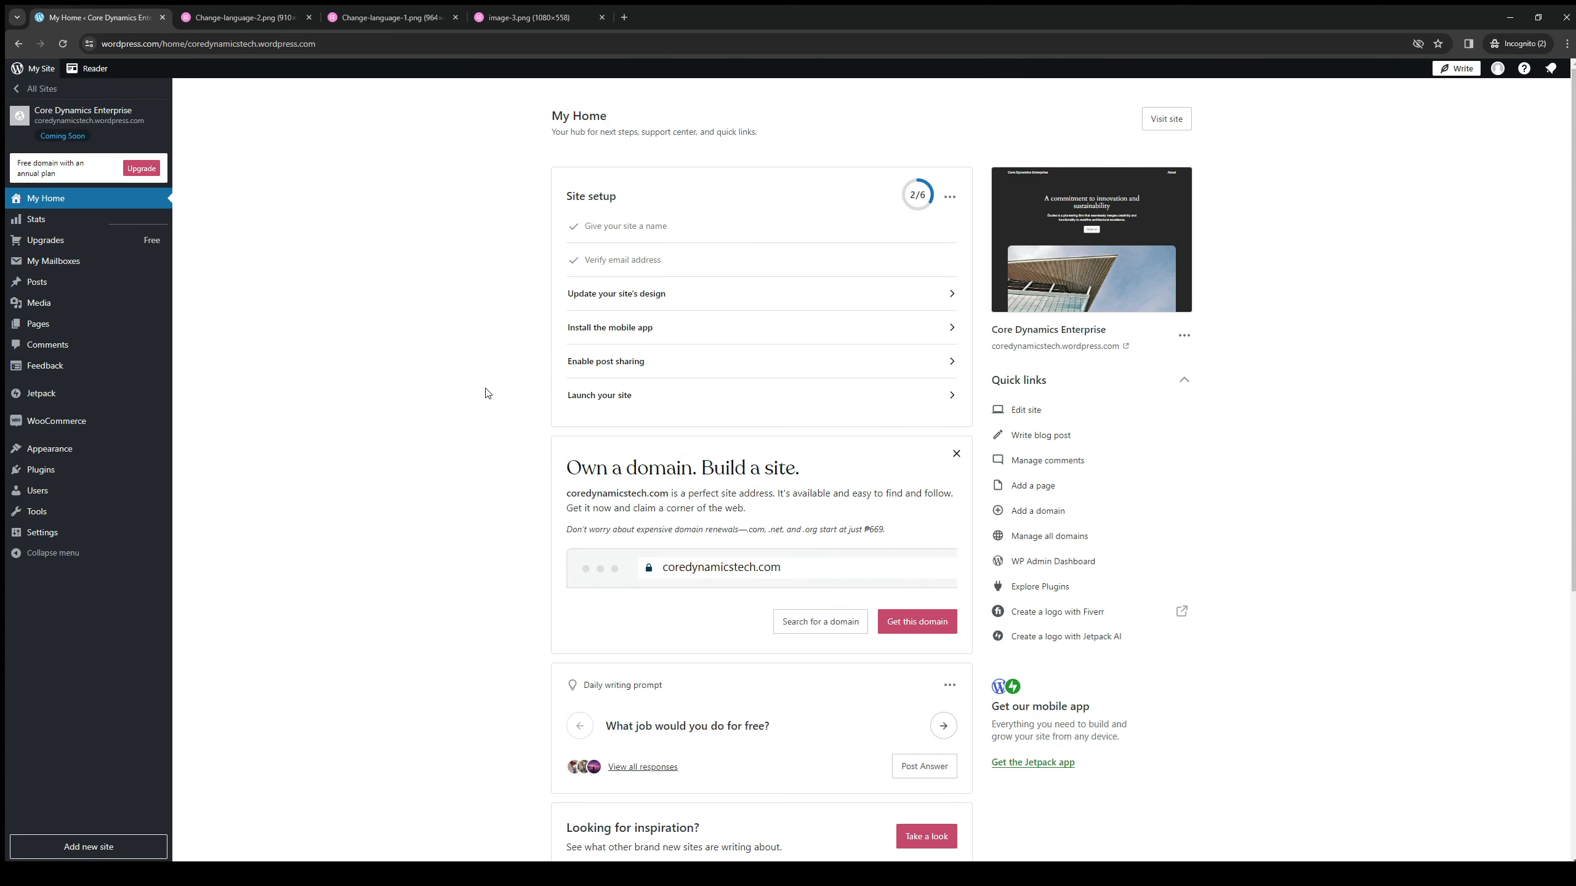
mouse_move(391, 410)
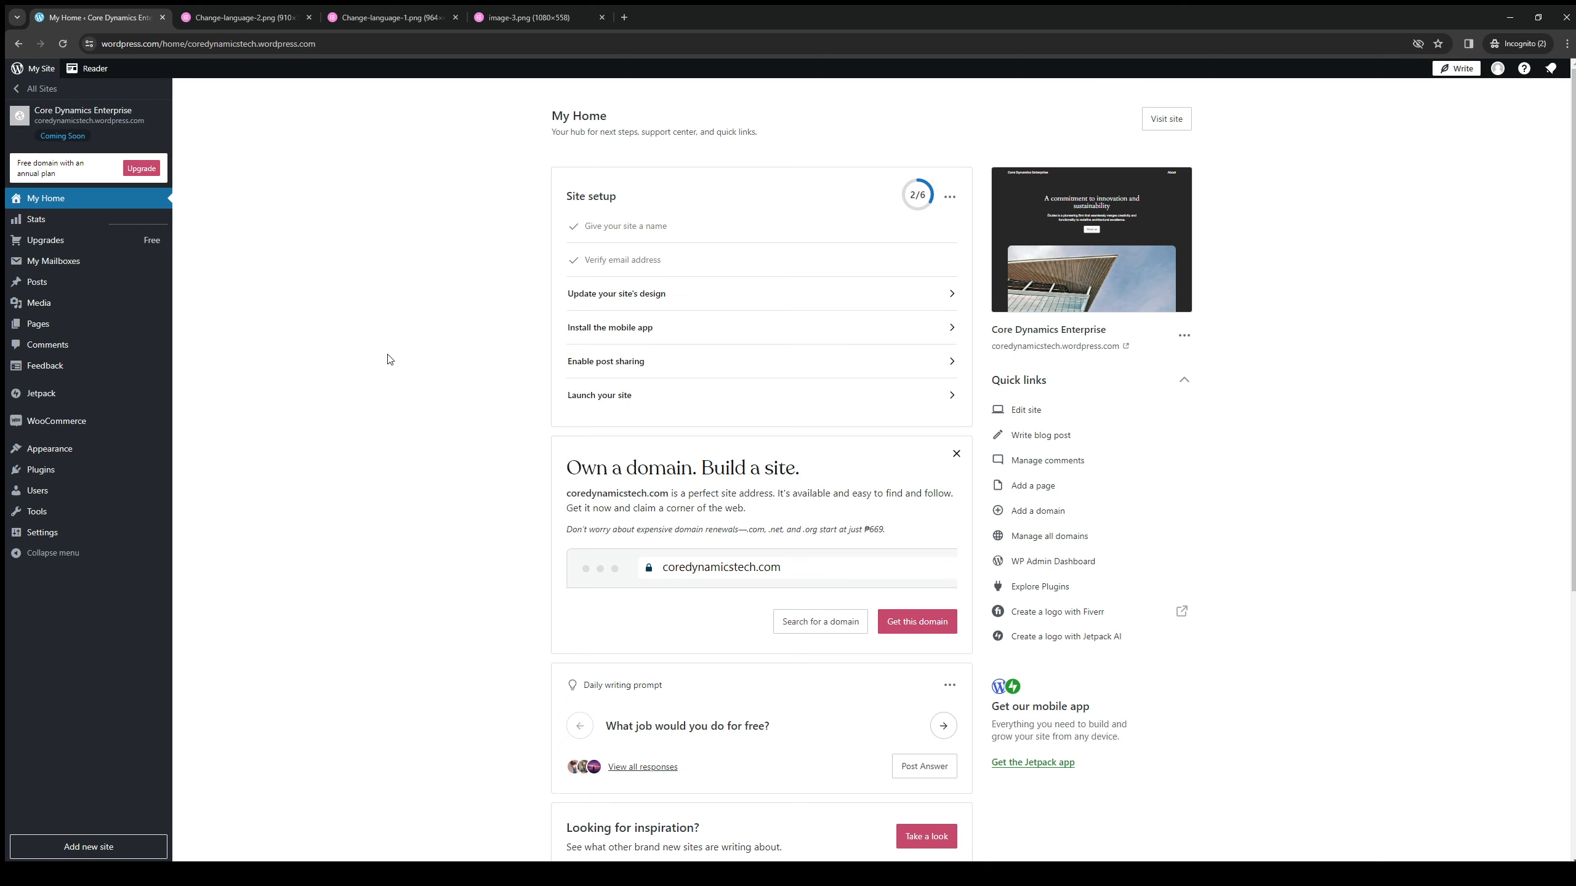
mouse_move(449, 439)
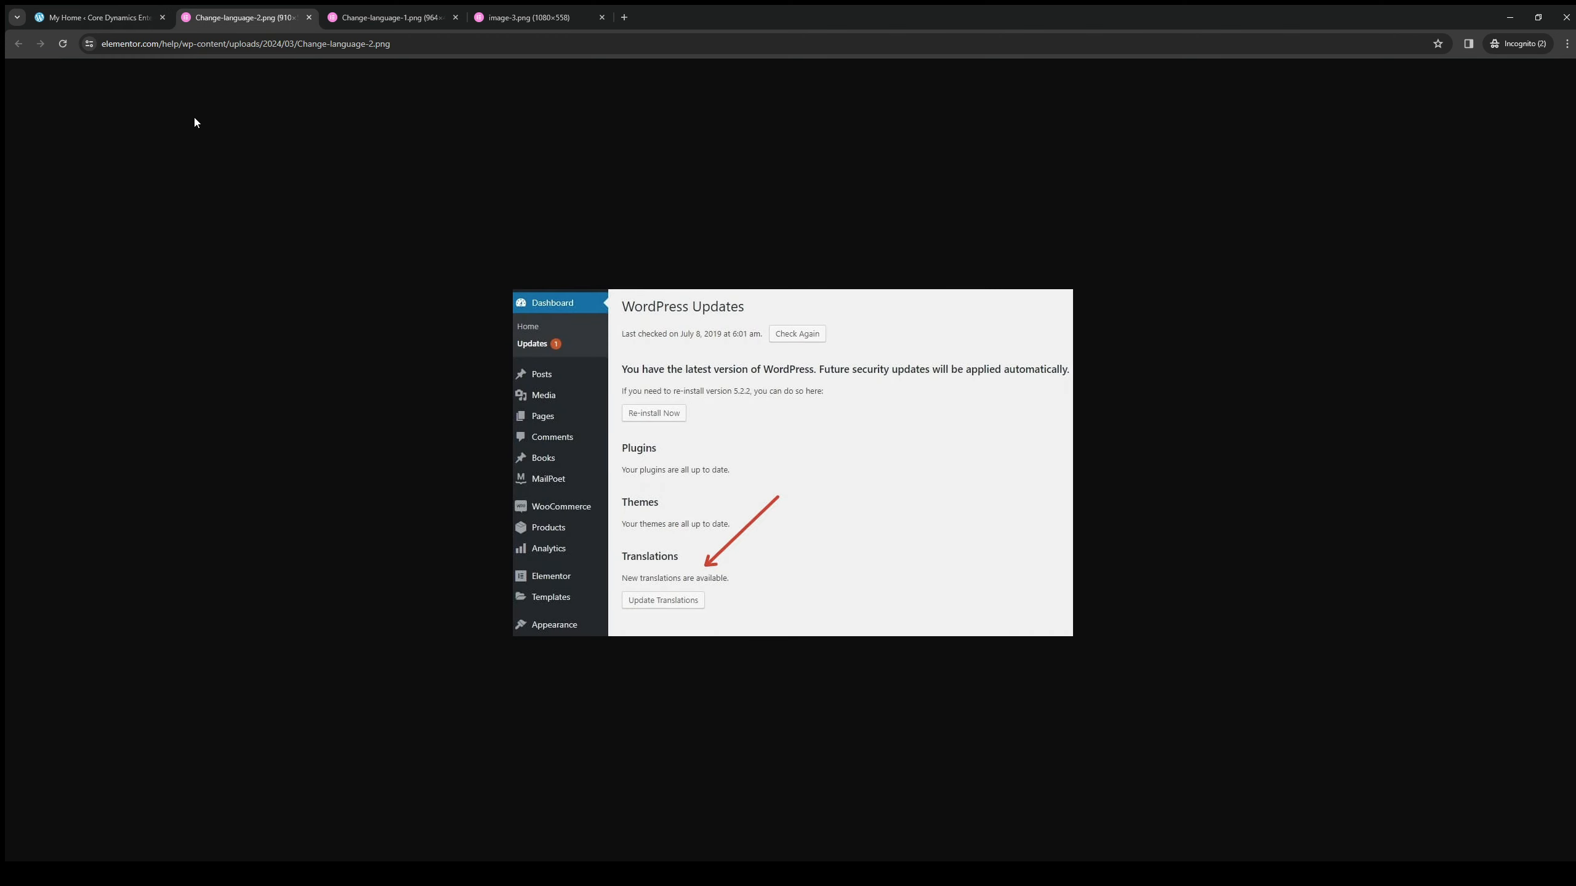
Switch to the Core Dynamics Enterprise tab to reach its General Settings
click(96, 17)
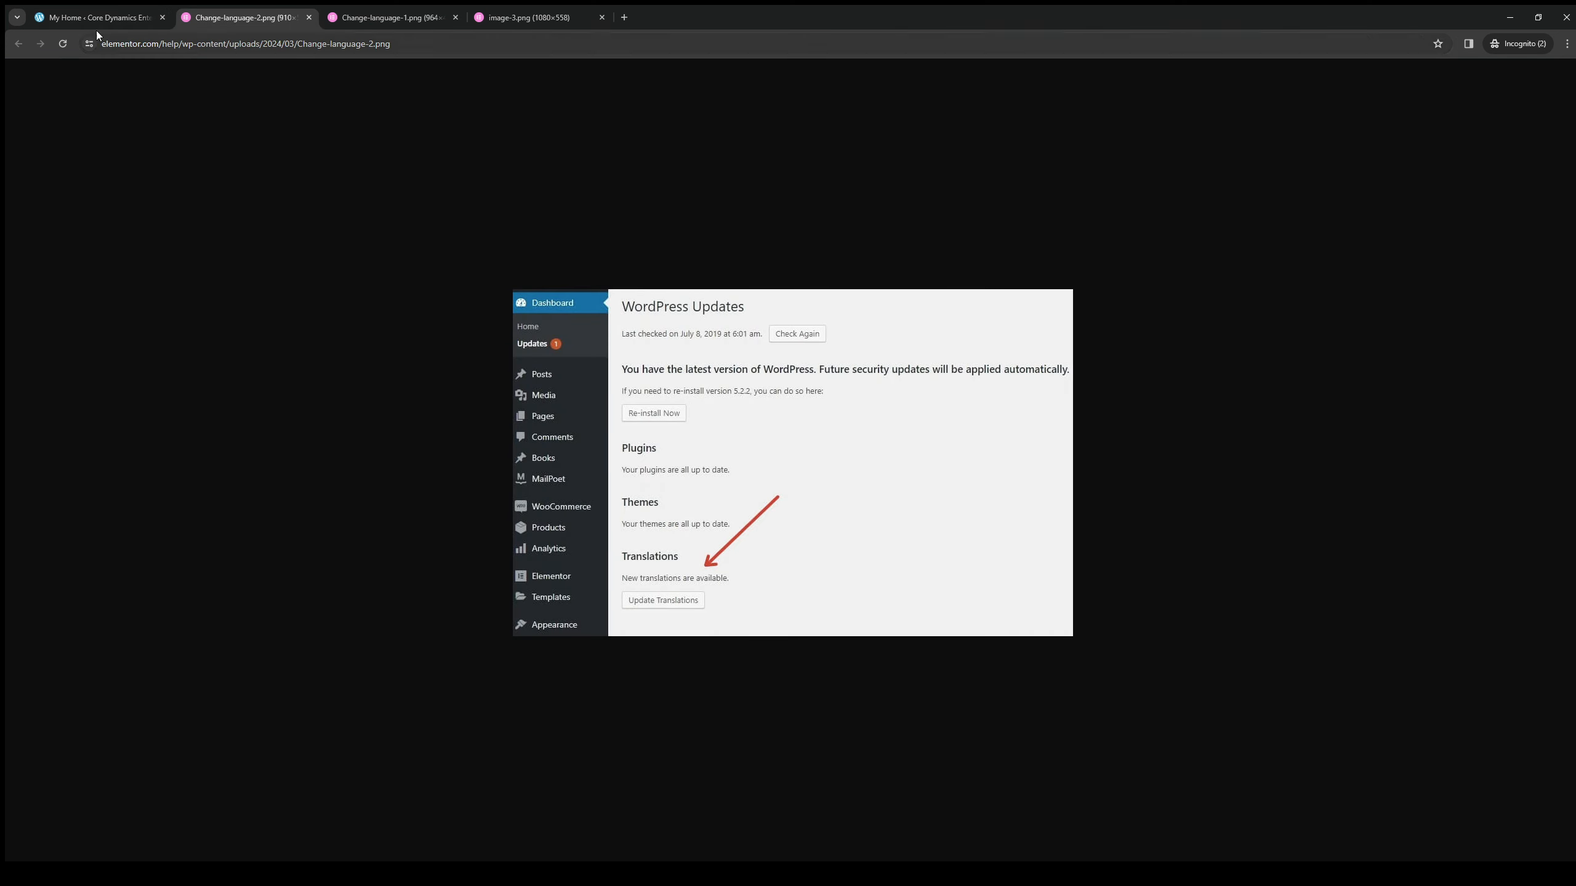
click(95, 17)
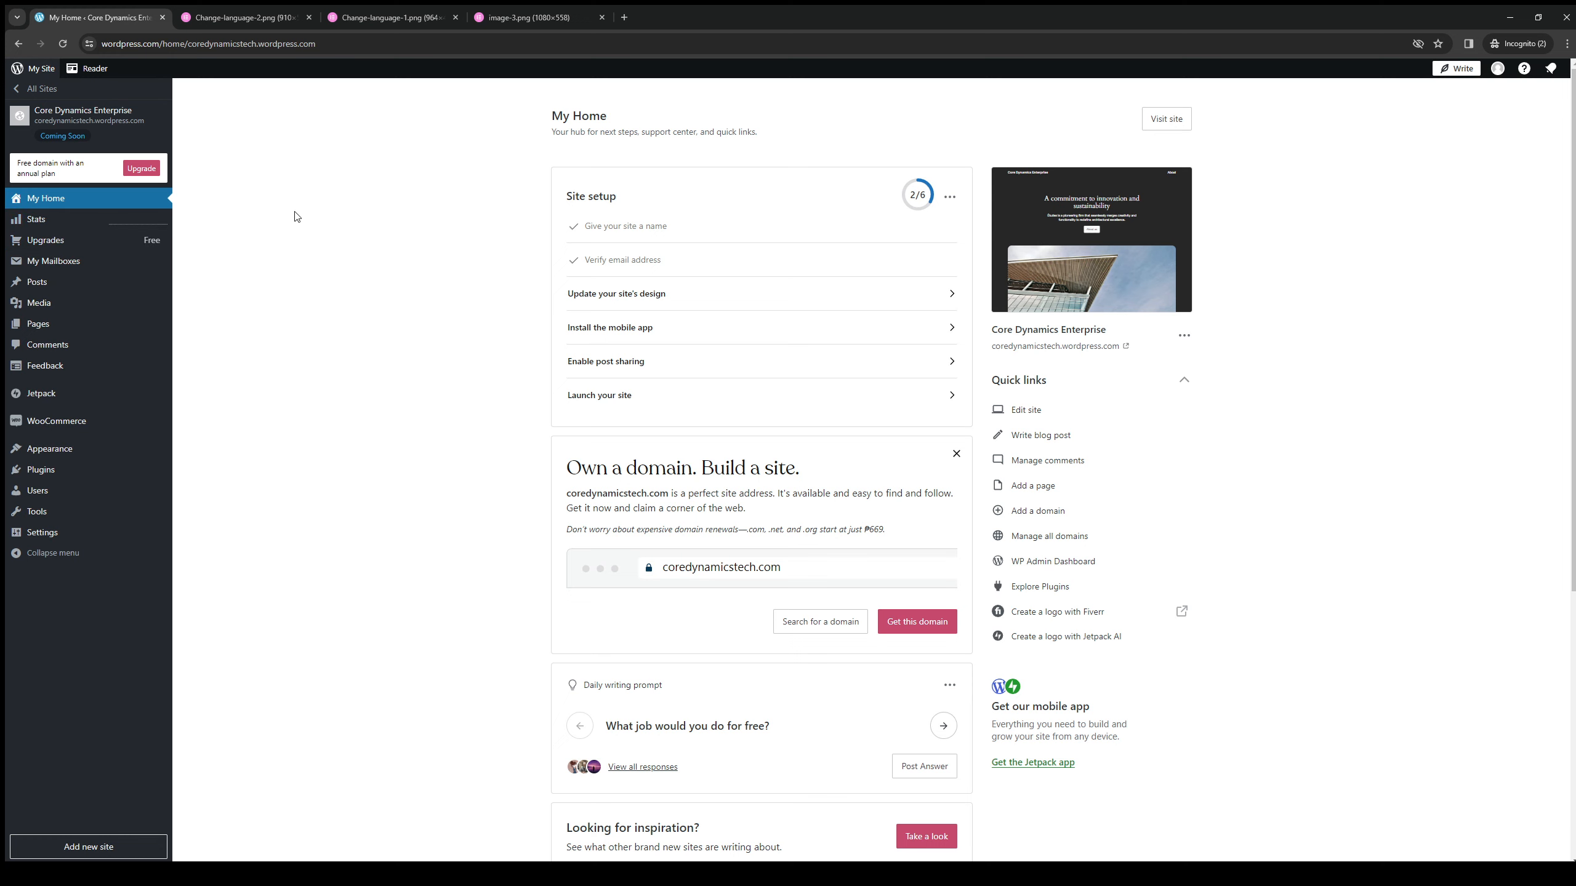
mouse_move(422, 241)
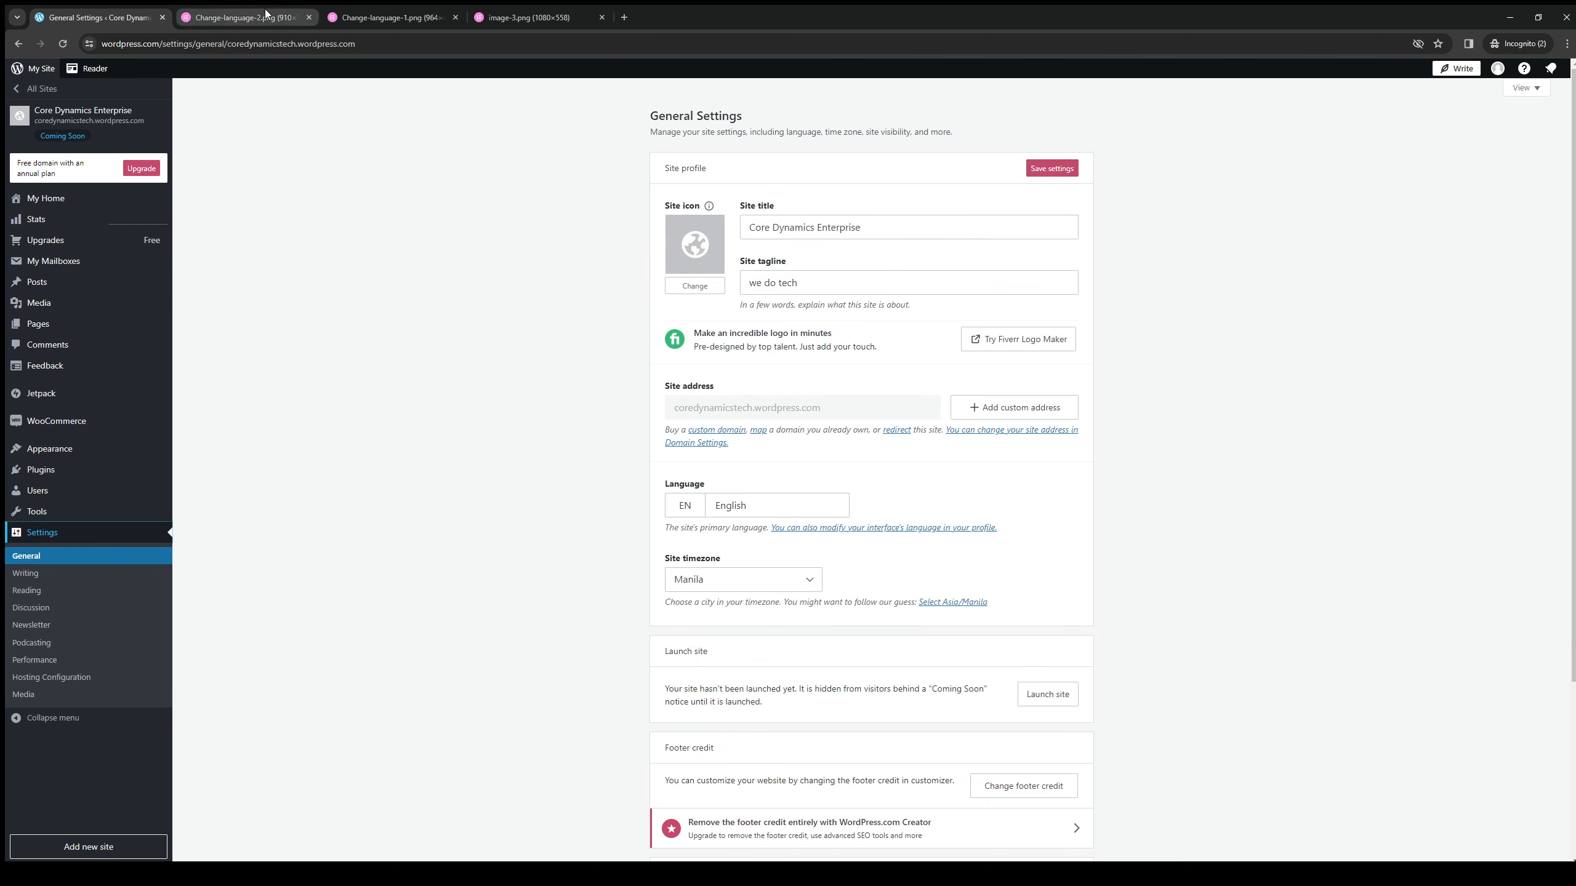
Compare the WordPress updates and Site Language screenshots against the site's English Language field
click(241, 17)
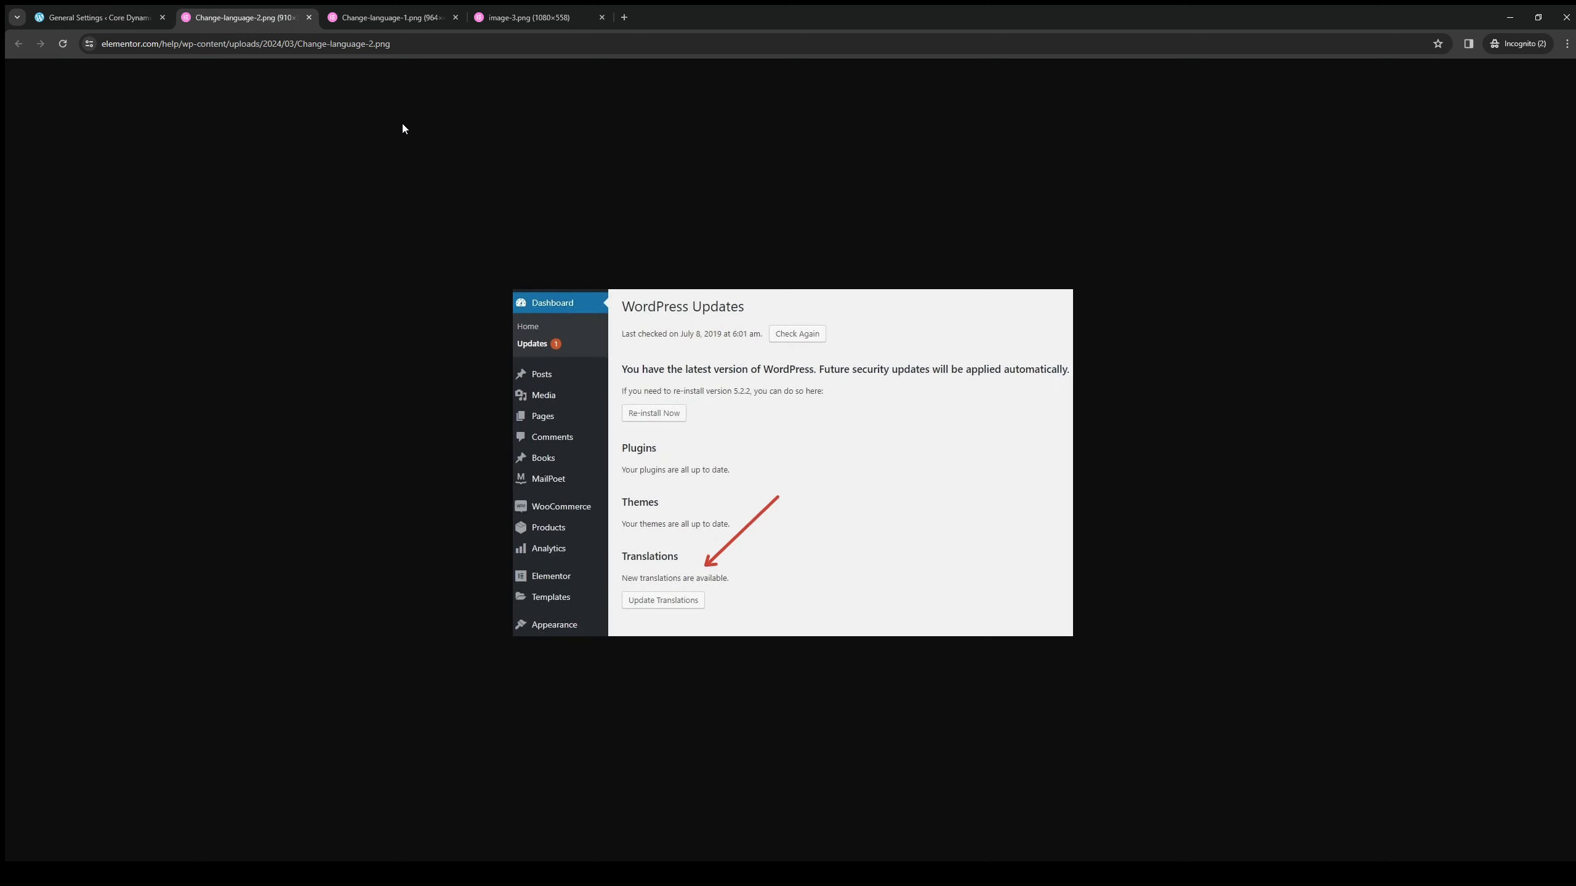
mouse_move(335, 427)
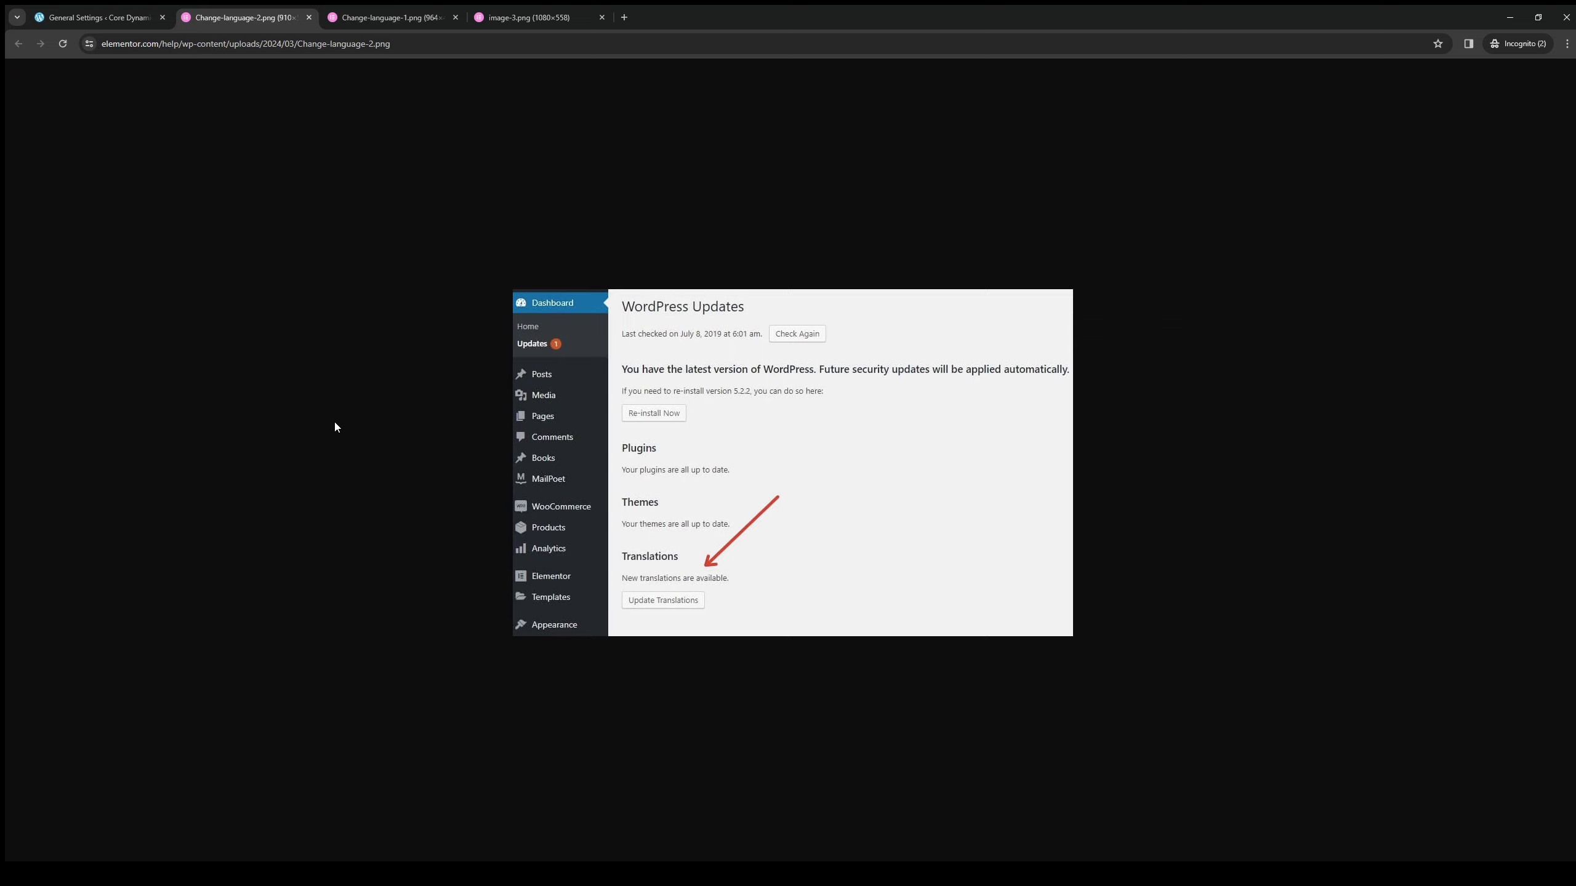
mouse_move(306, 366)
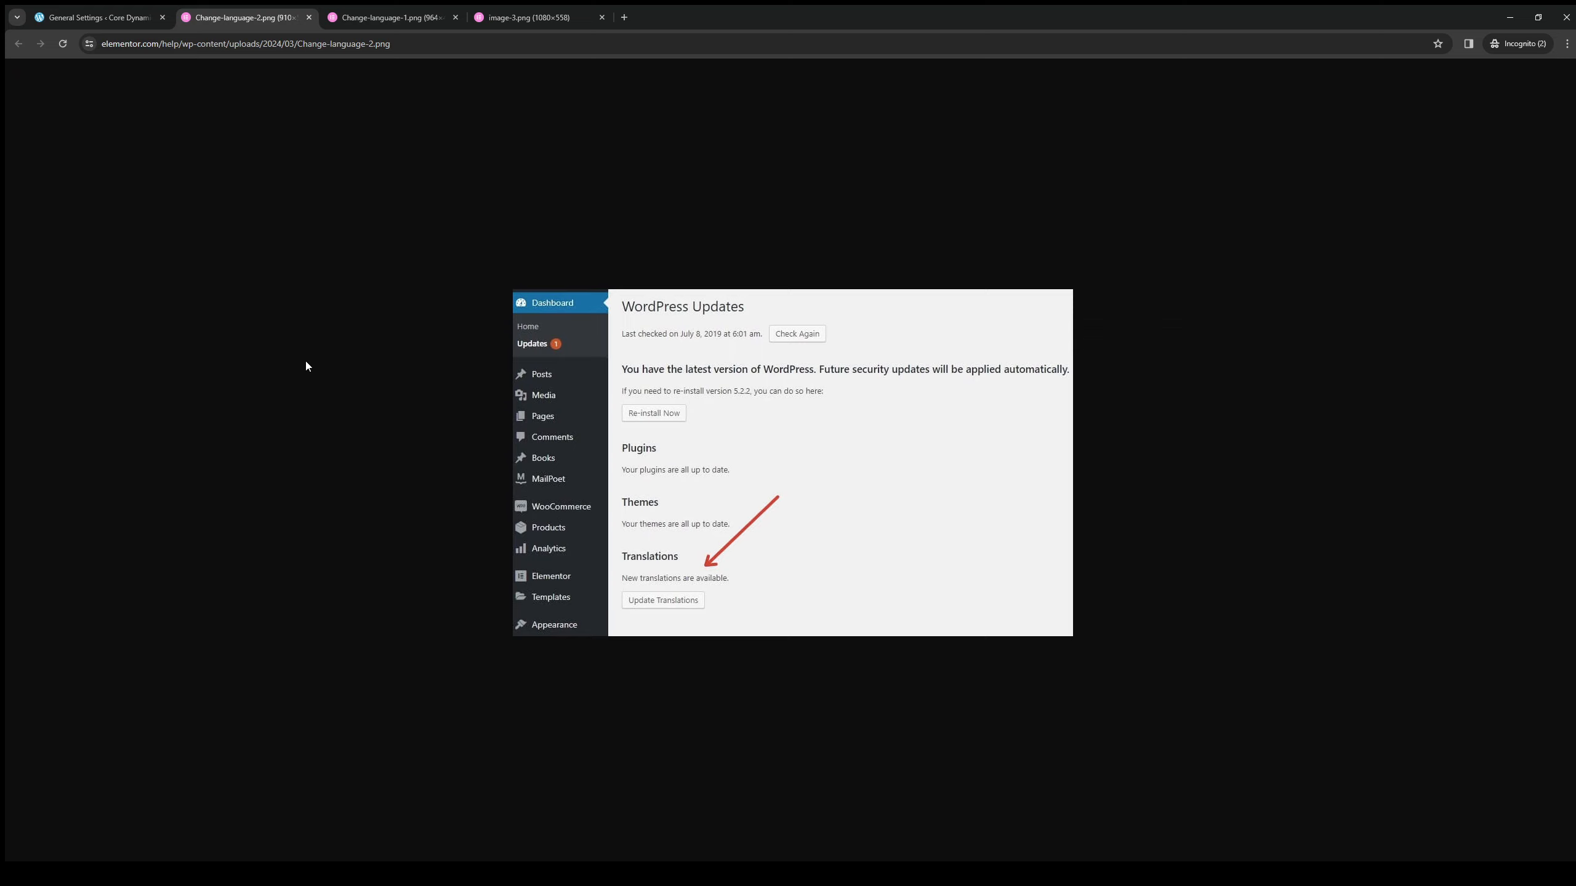
mouse_move(788, 574)
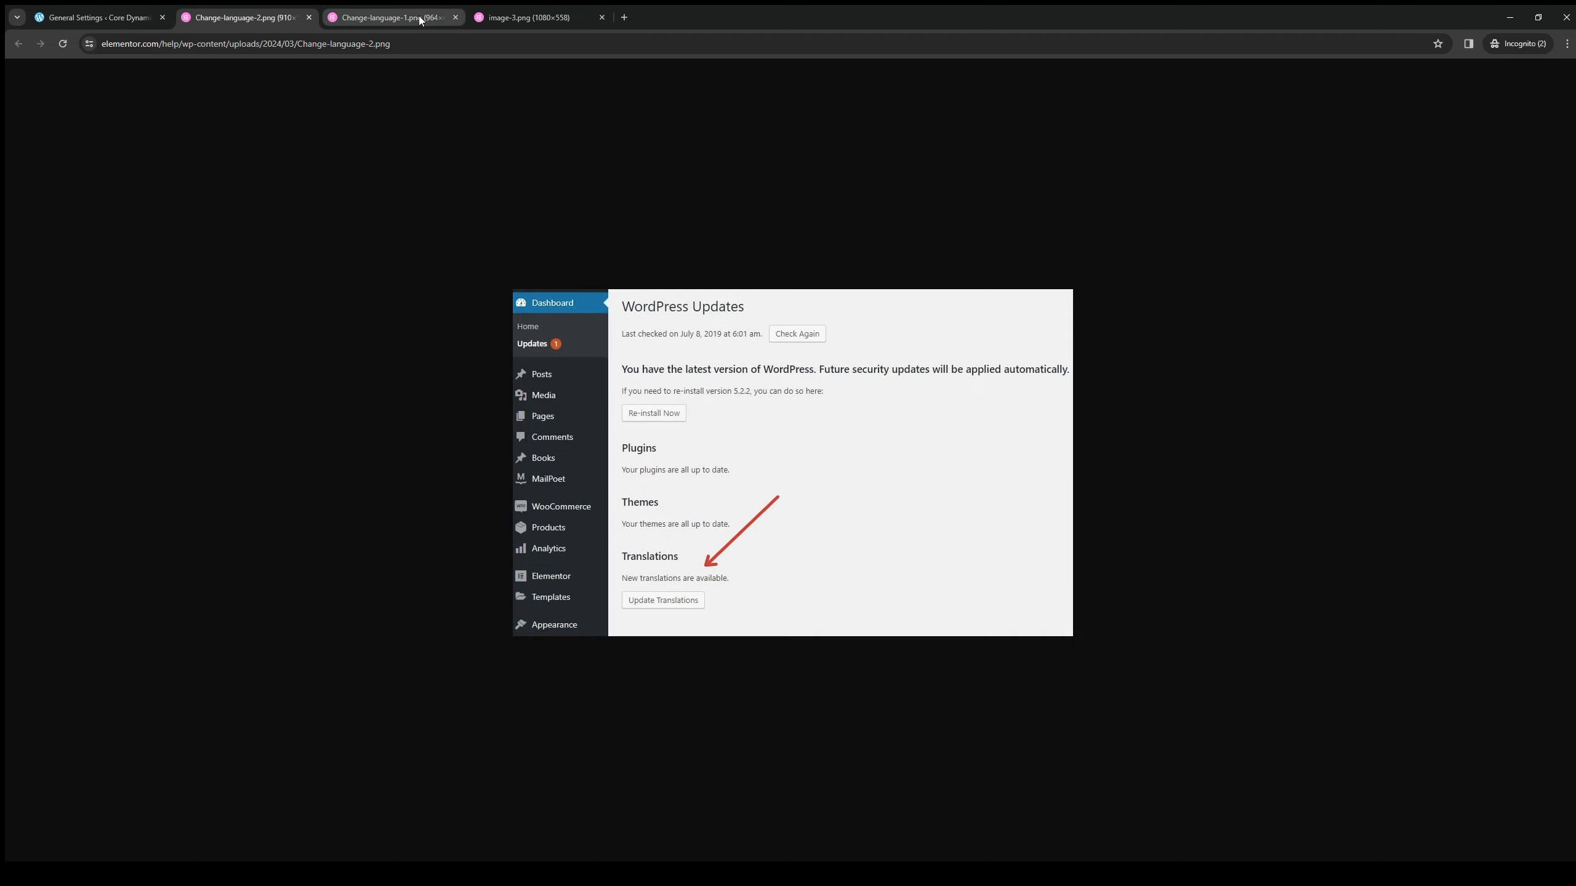
click(392, 18)
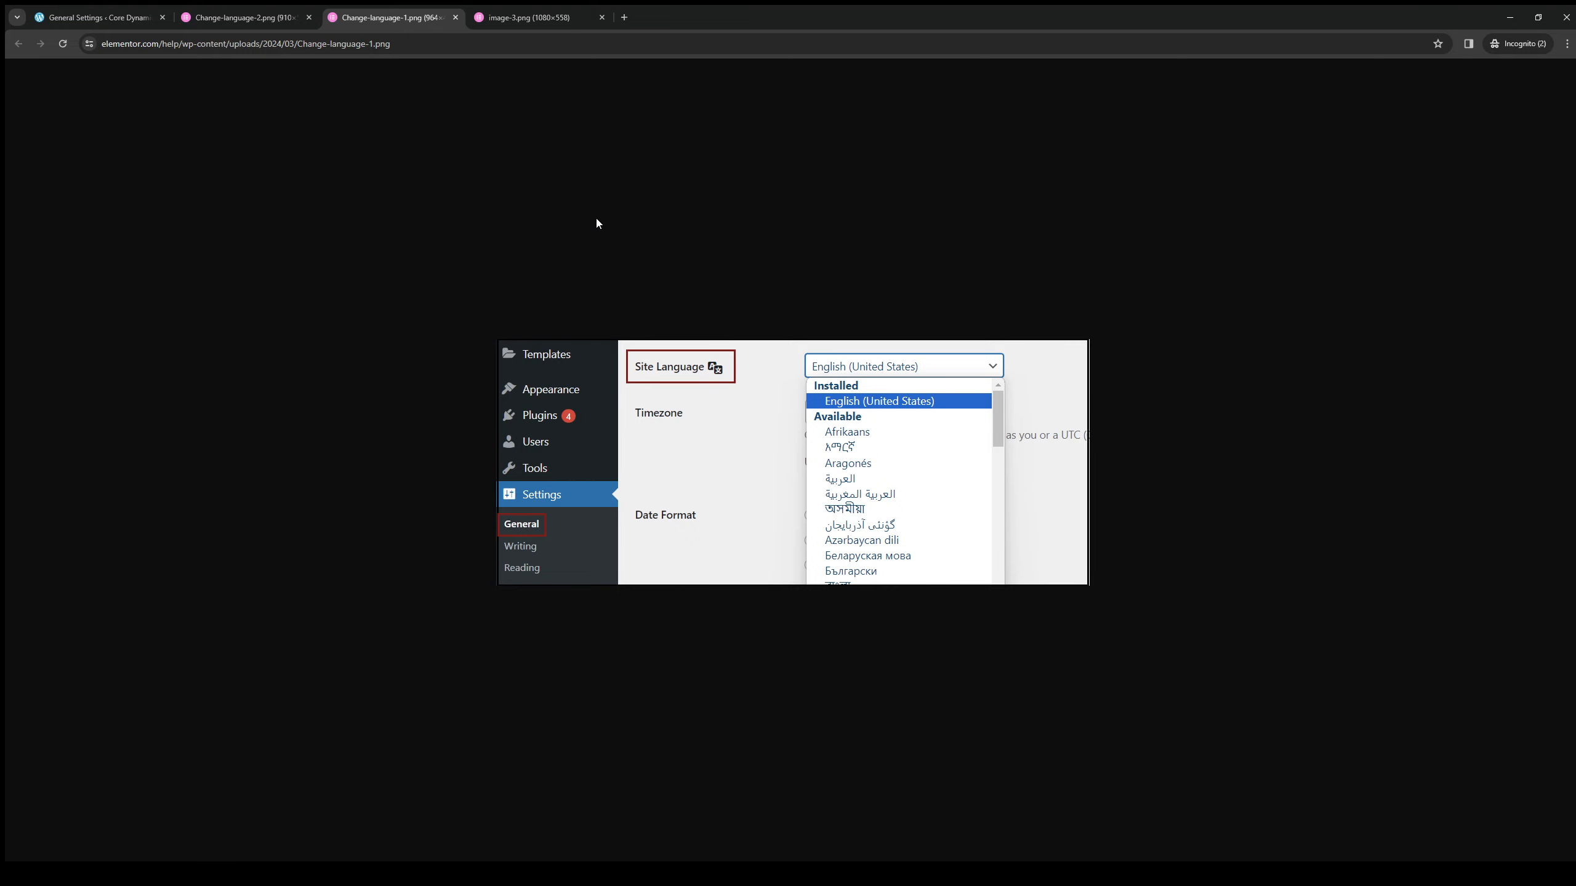
click(96, 17)
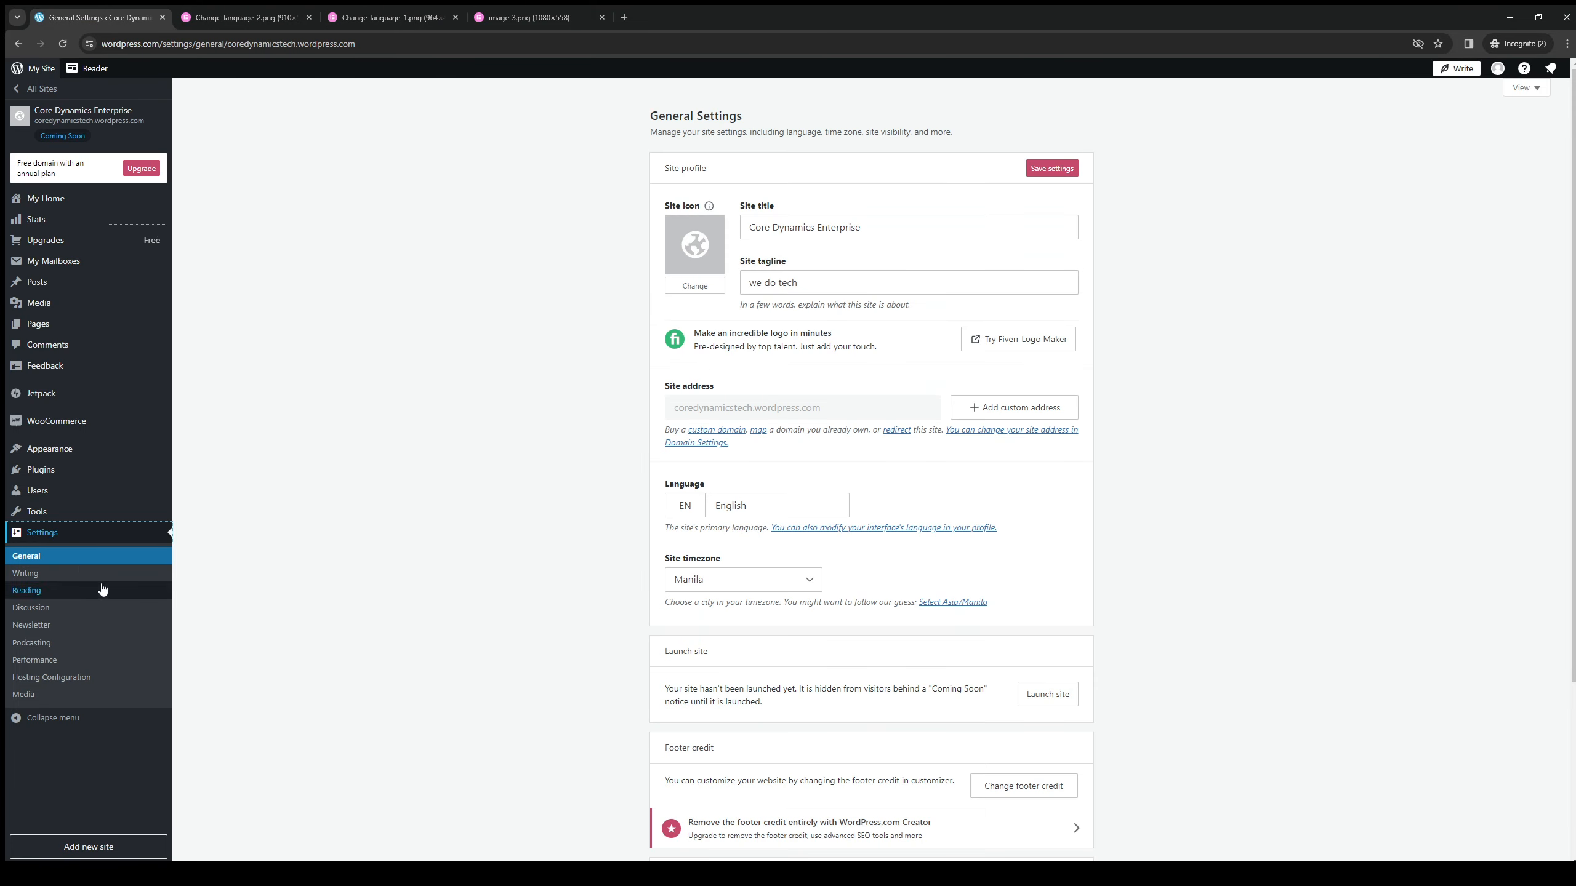
click(776, 505)
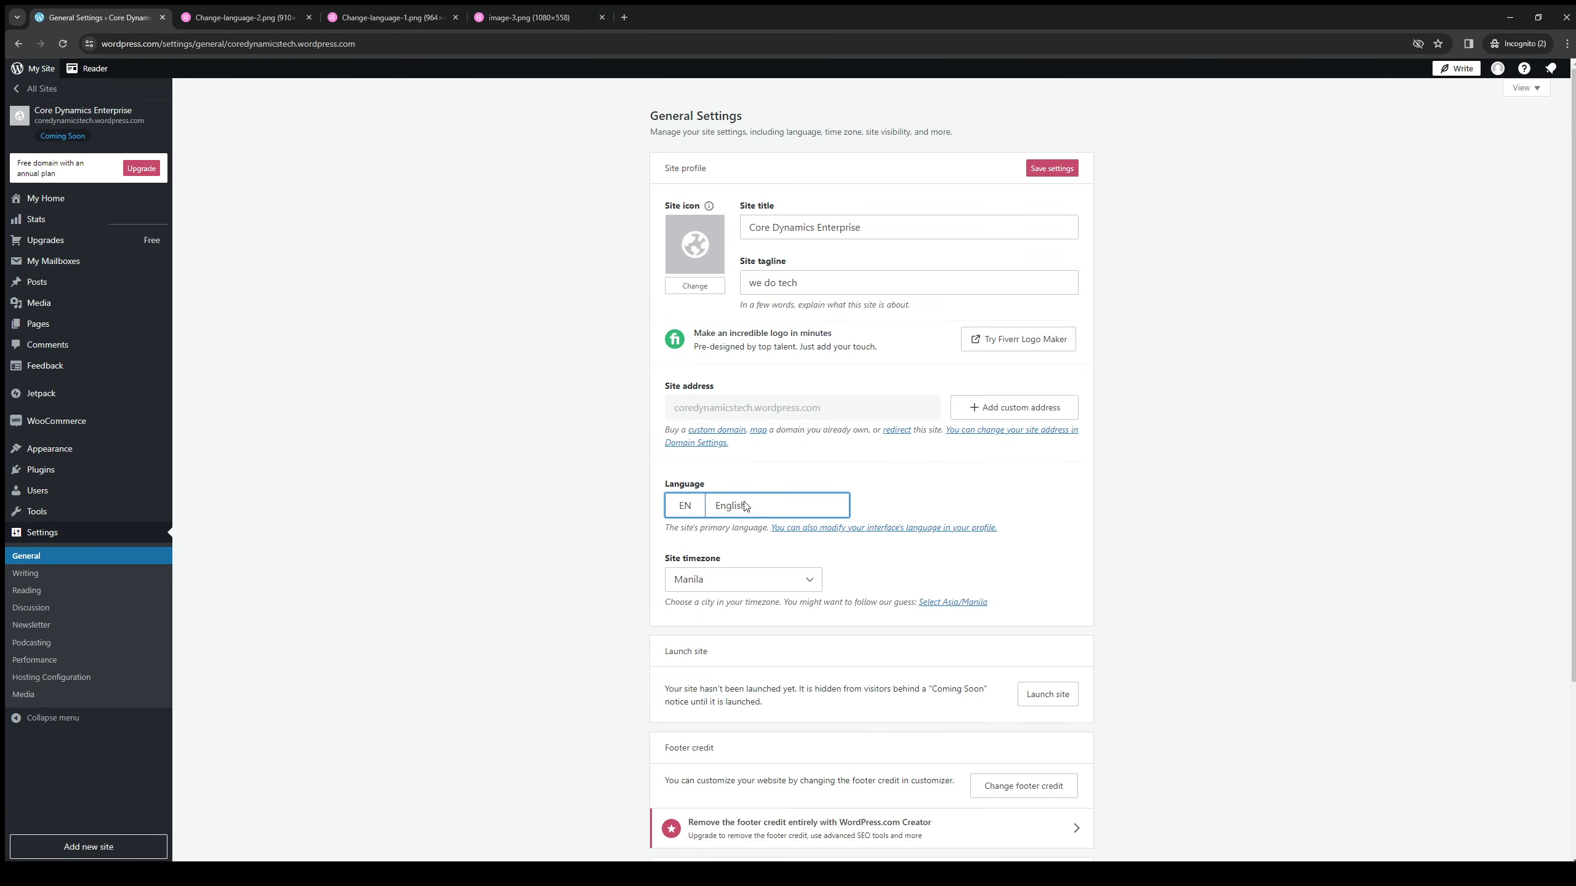
click(756, 504)
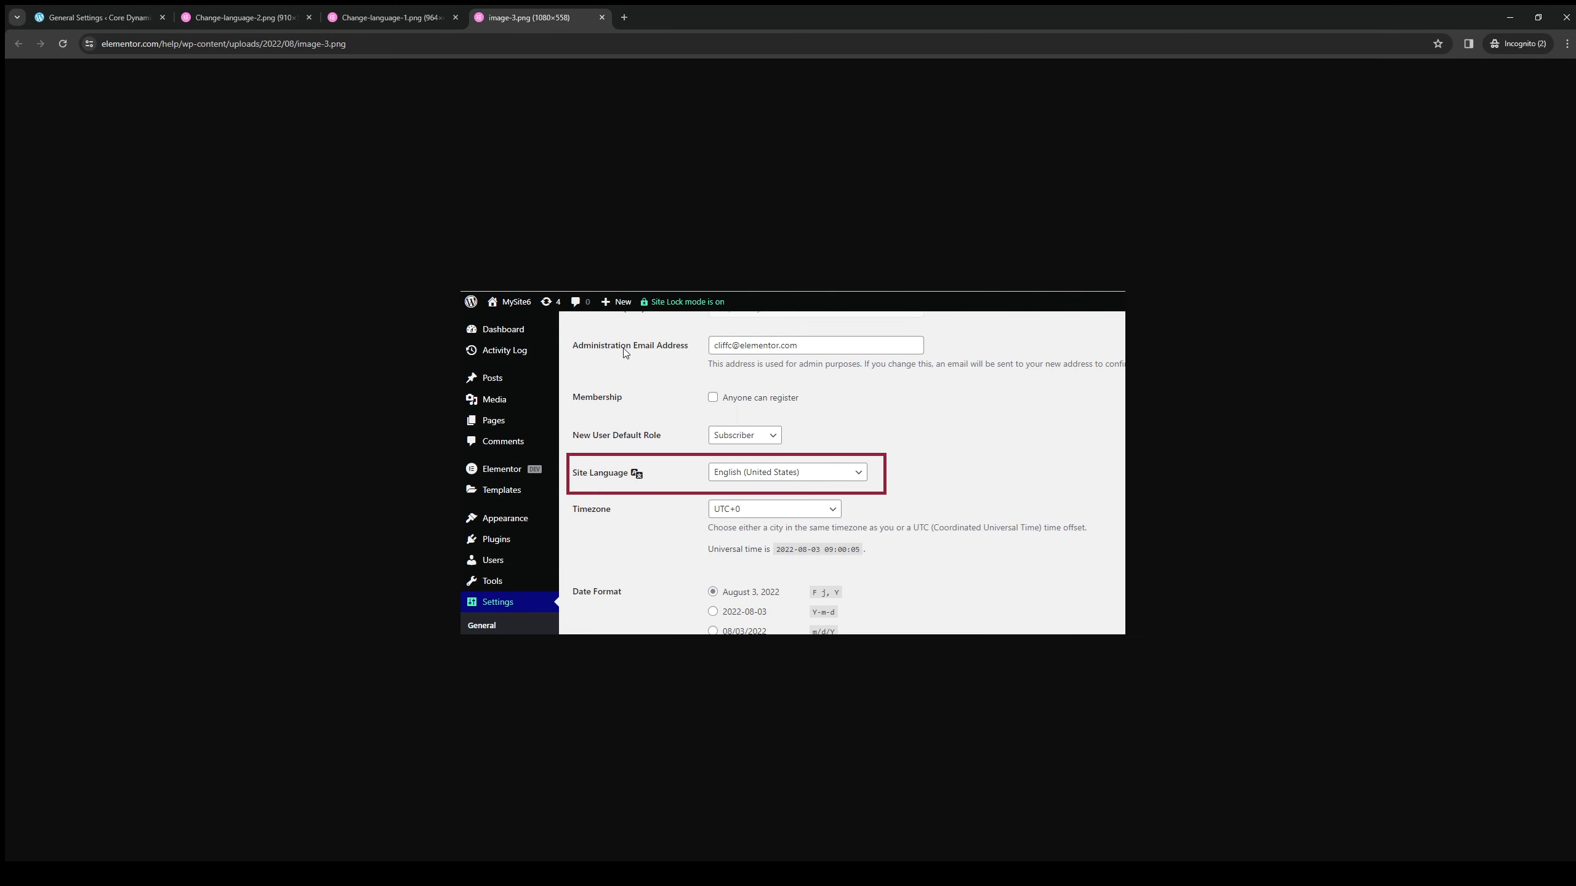
mouse_move(461, 60)
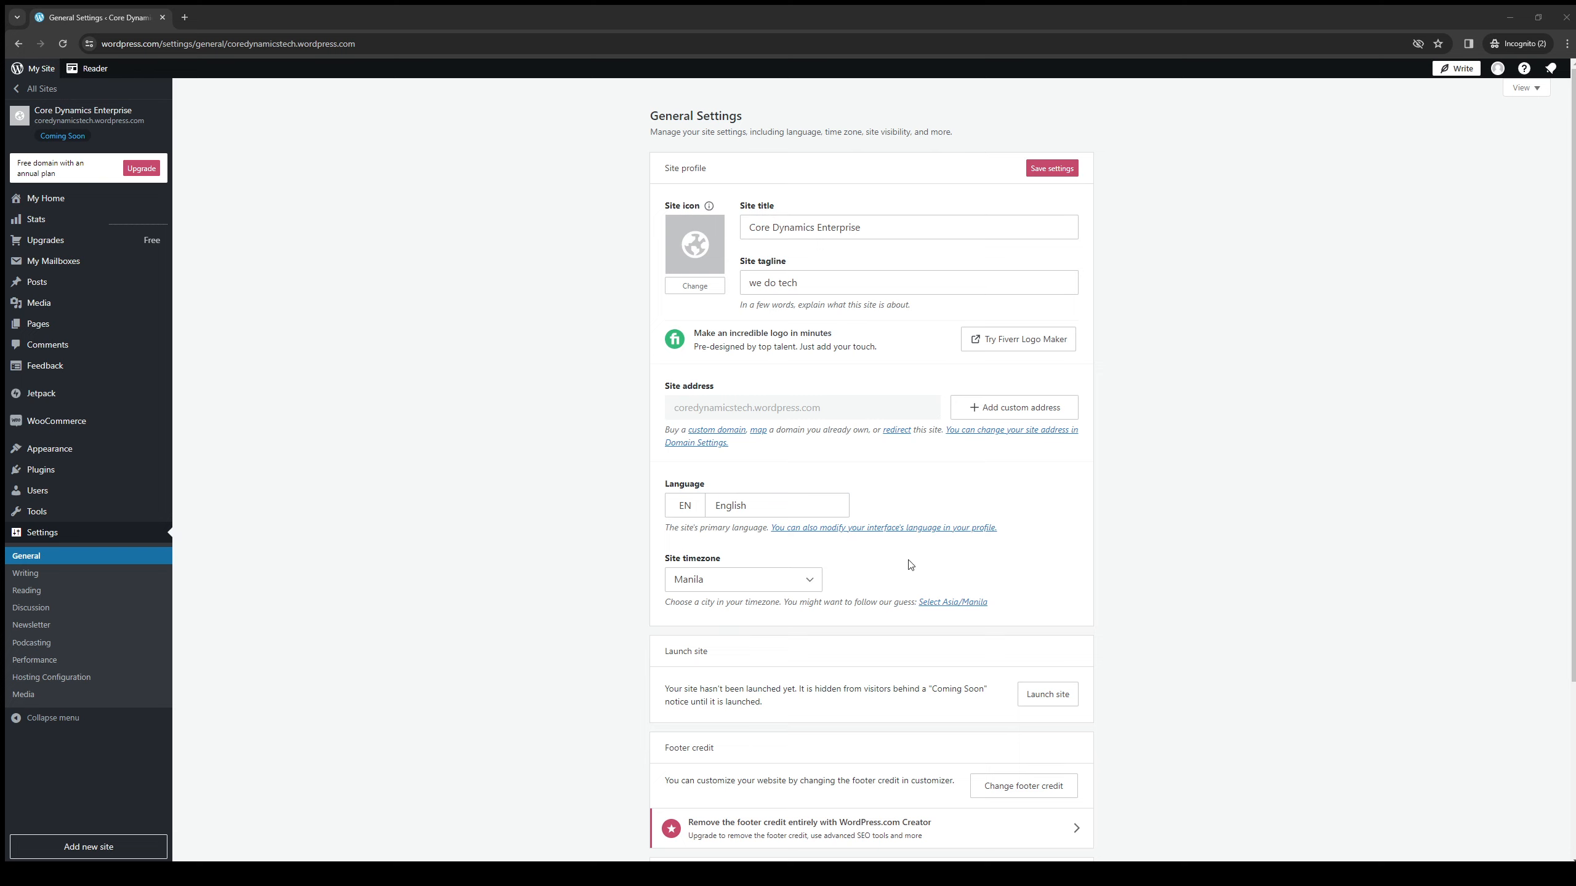
mouse_move(923, 571)
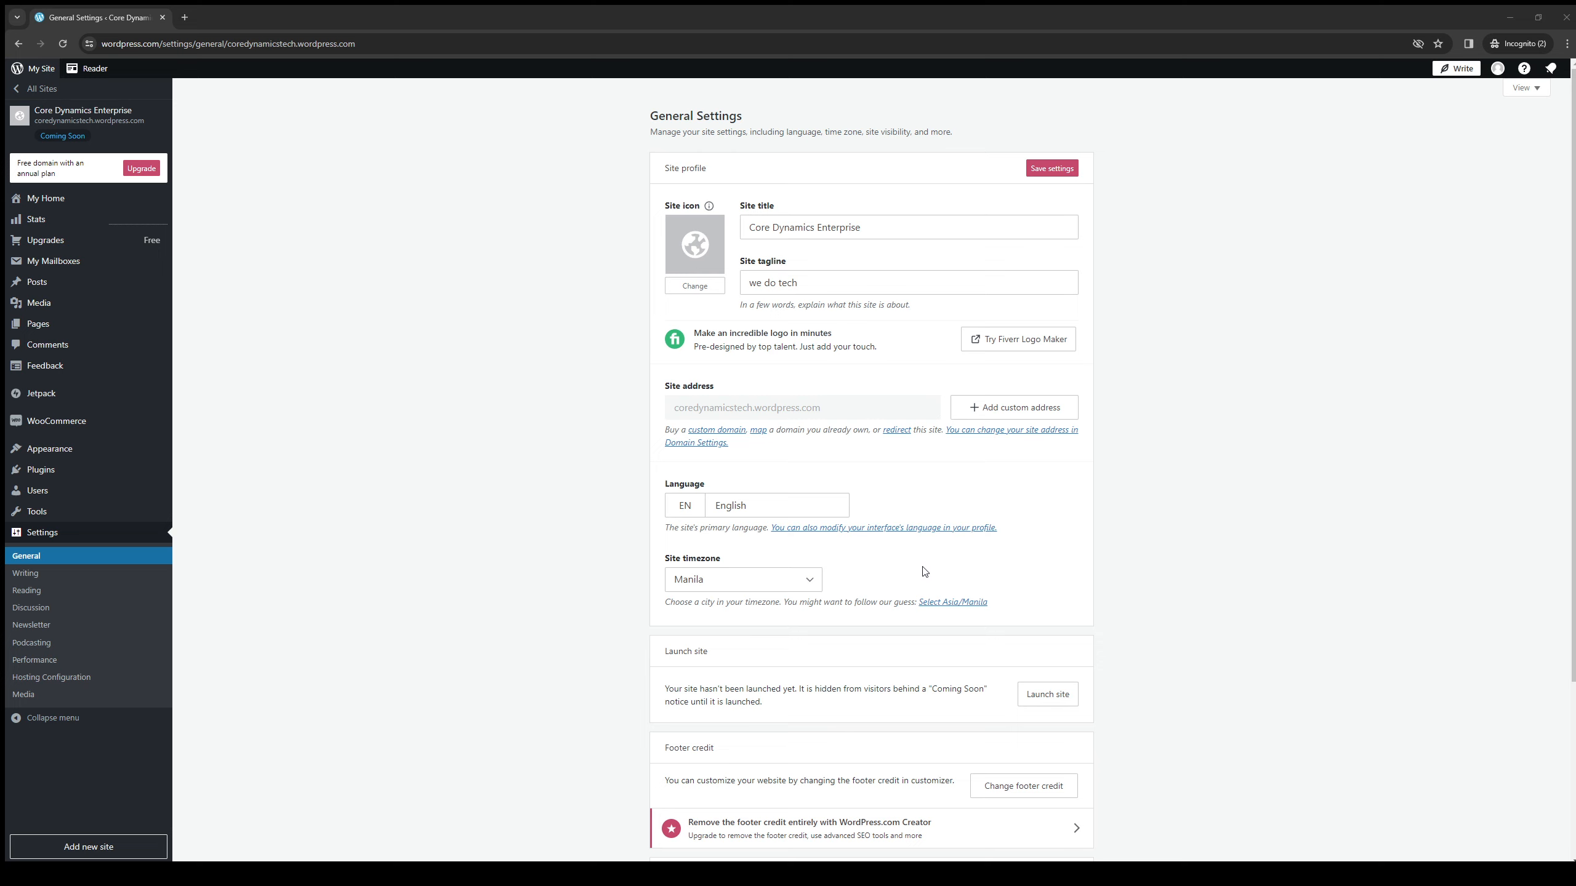
mouse_move(721, 644)
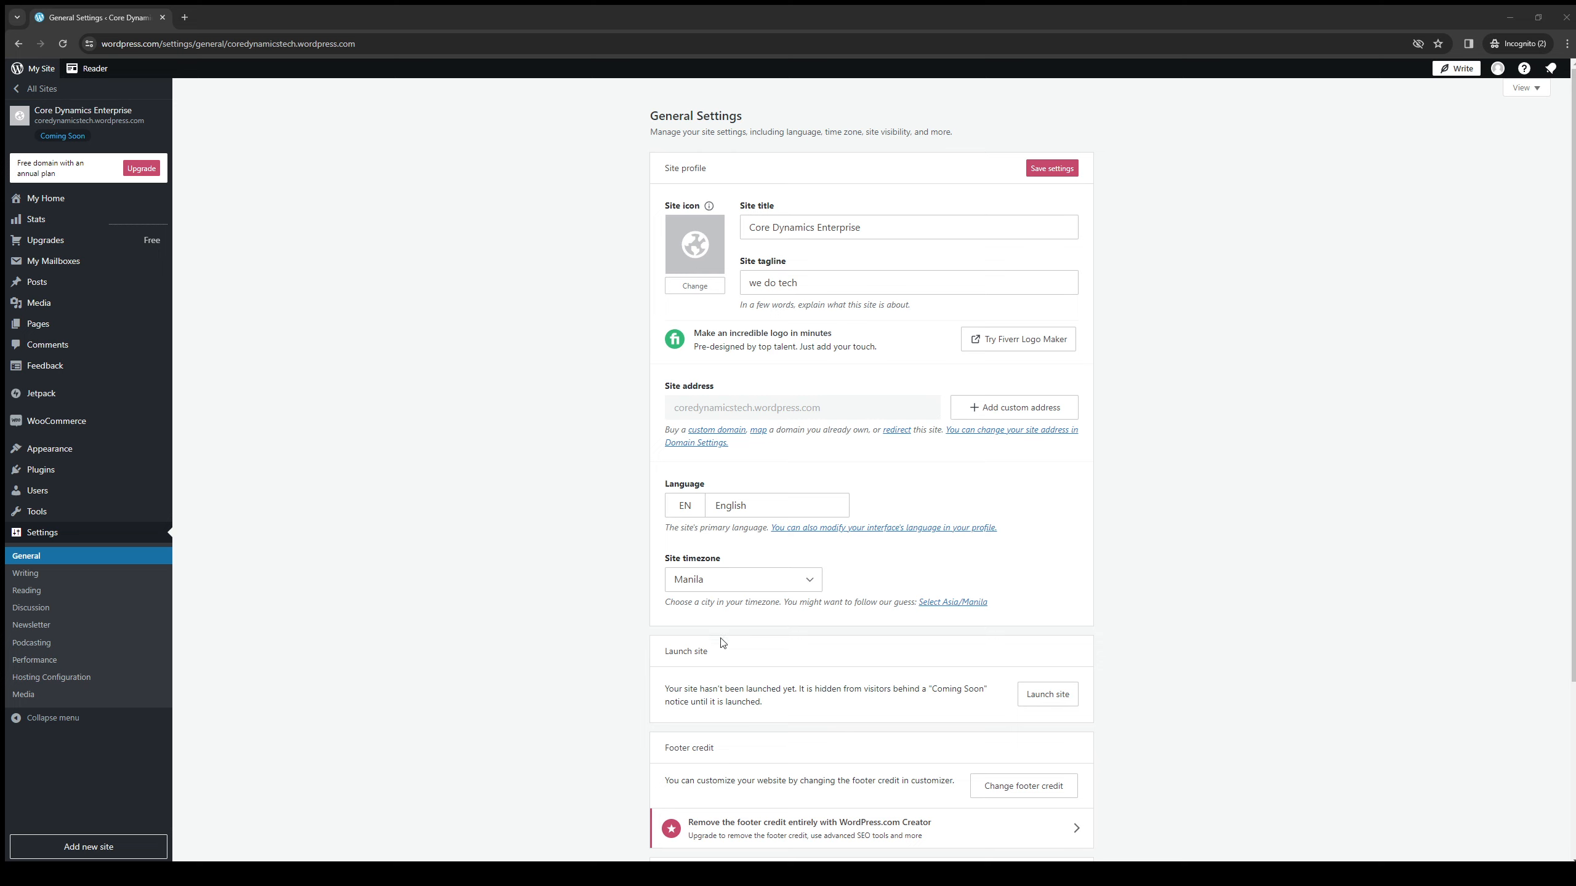
mouse_move(729, 461)
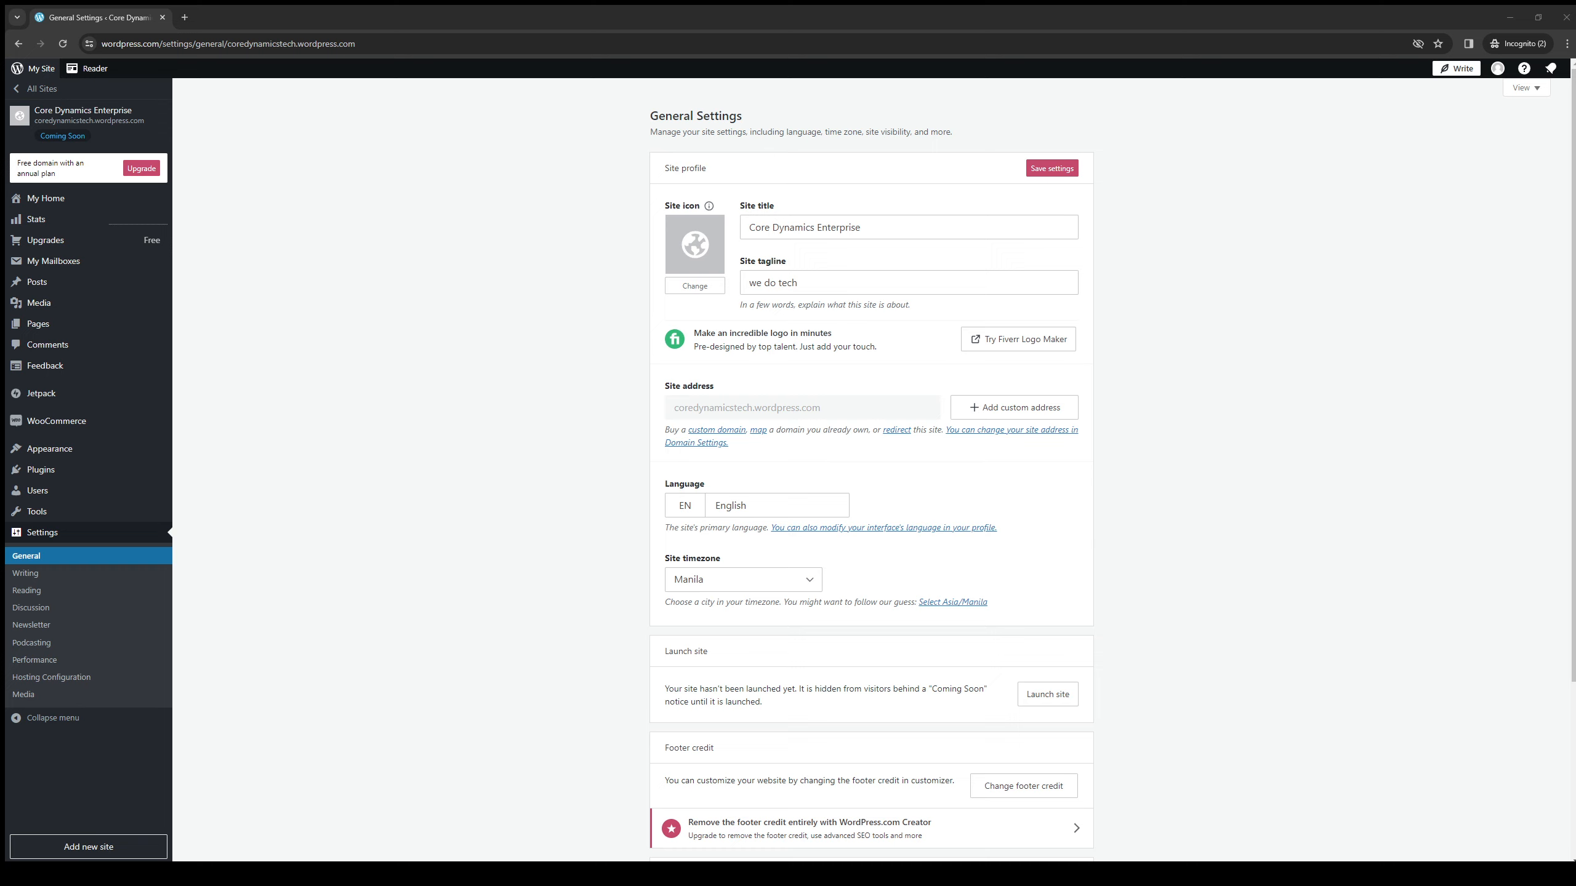
mouse_move(889, 587)
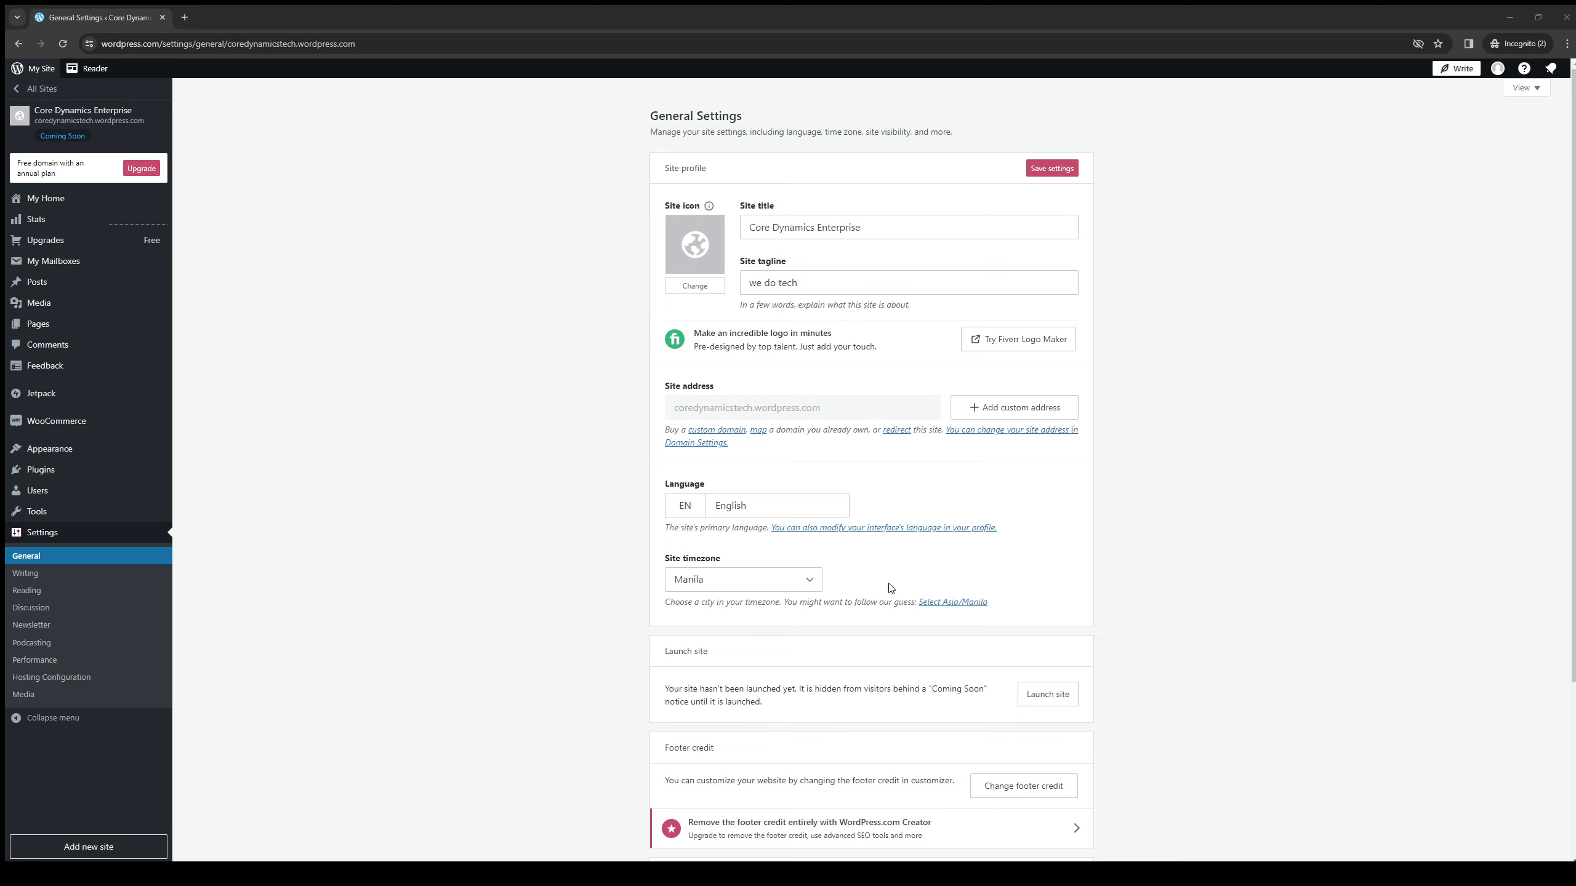
mouse_move(946, 596)
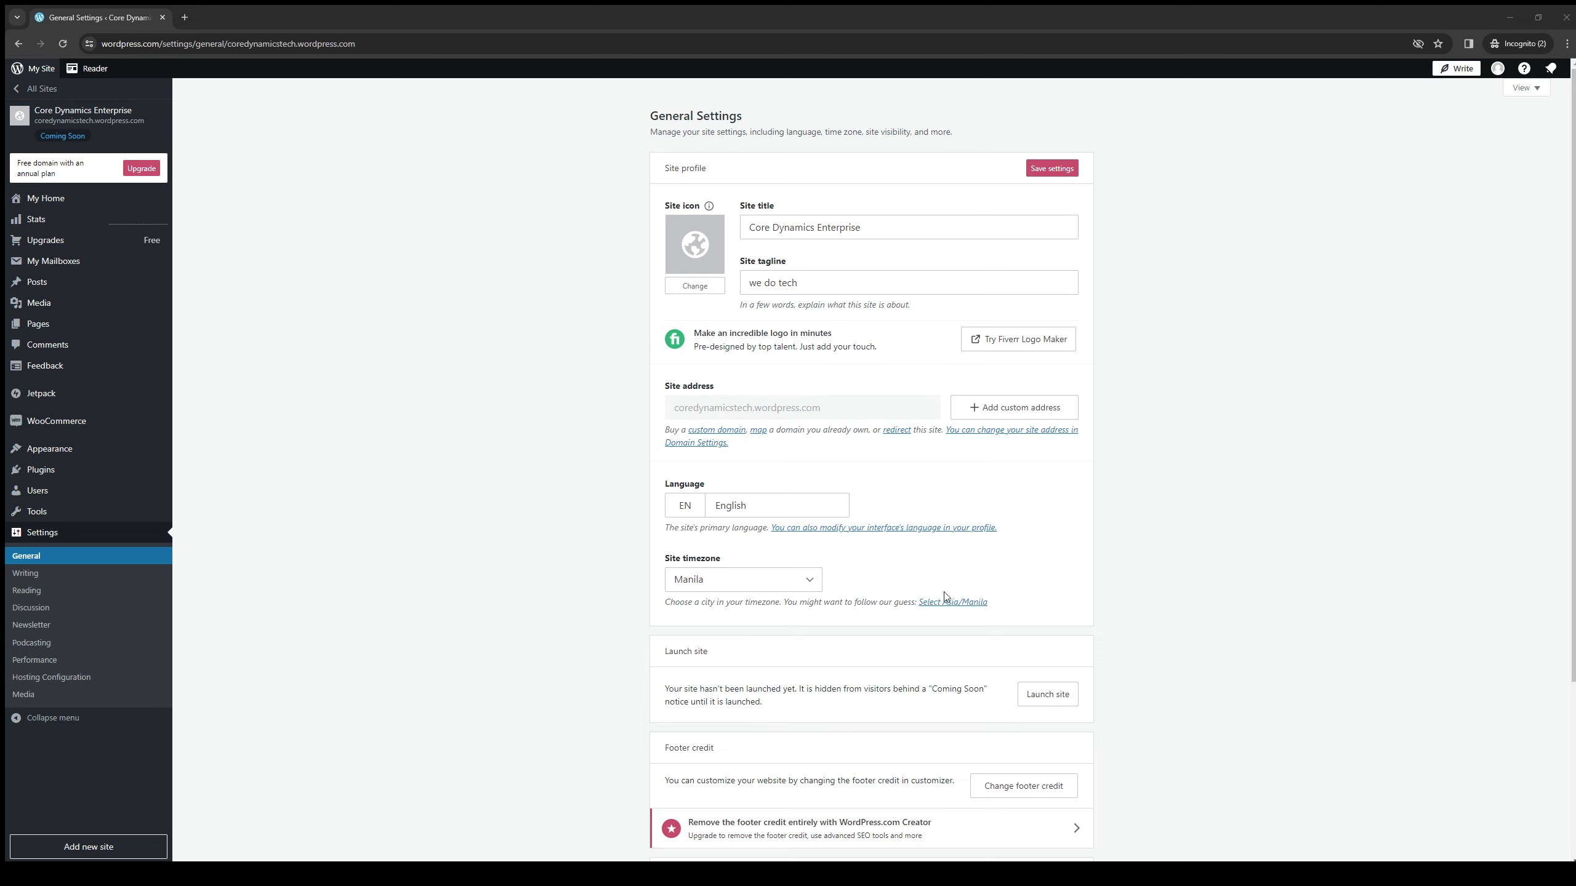